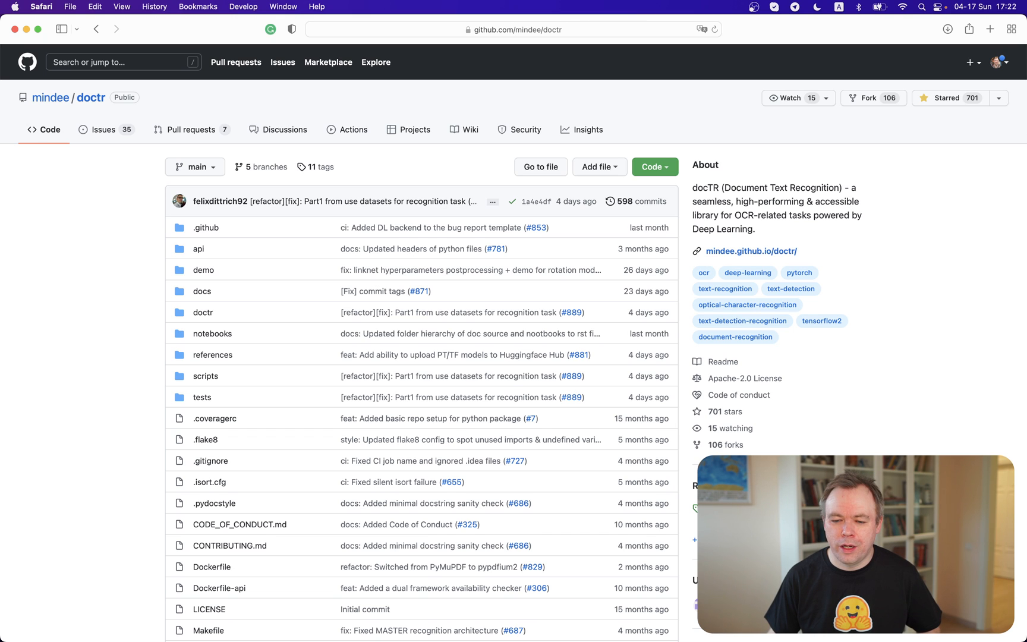
Step: Scroll the mindee/doctr GitHub page down to the README's Quick Tour examples
{"action": "scroll", "scroll_direction": "down", "scroll_amount": 3}
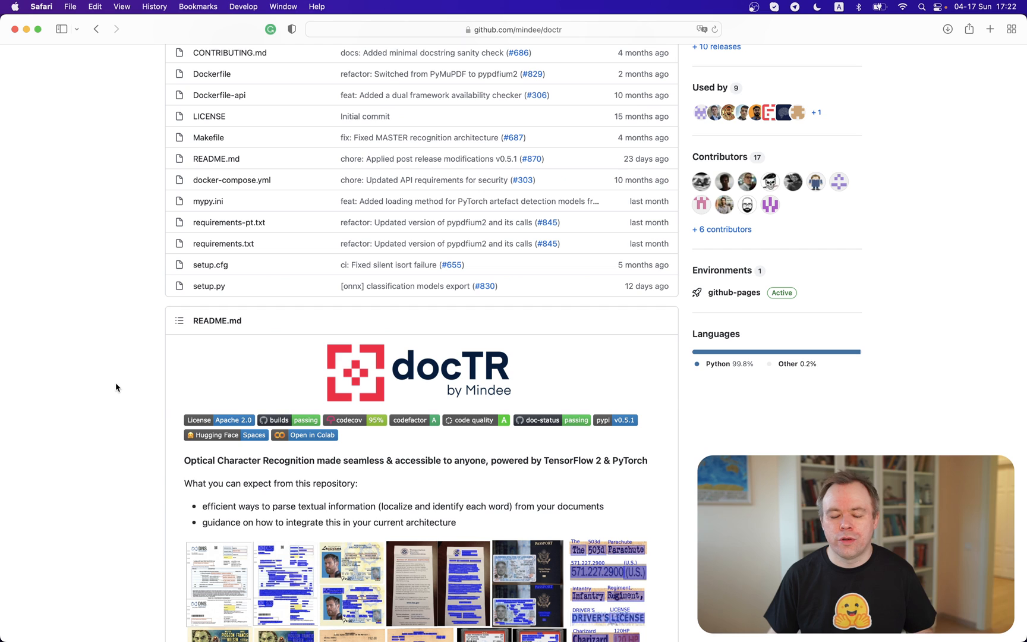
{"action": "scroll", "scroll_direction": "down", "scroll_amount": 3}
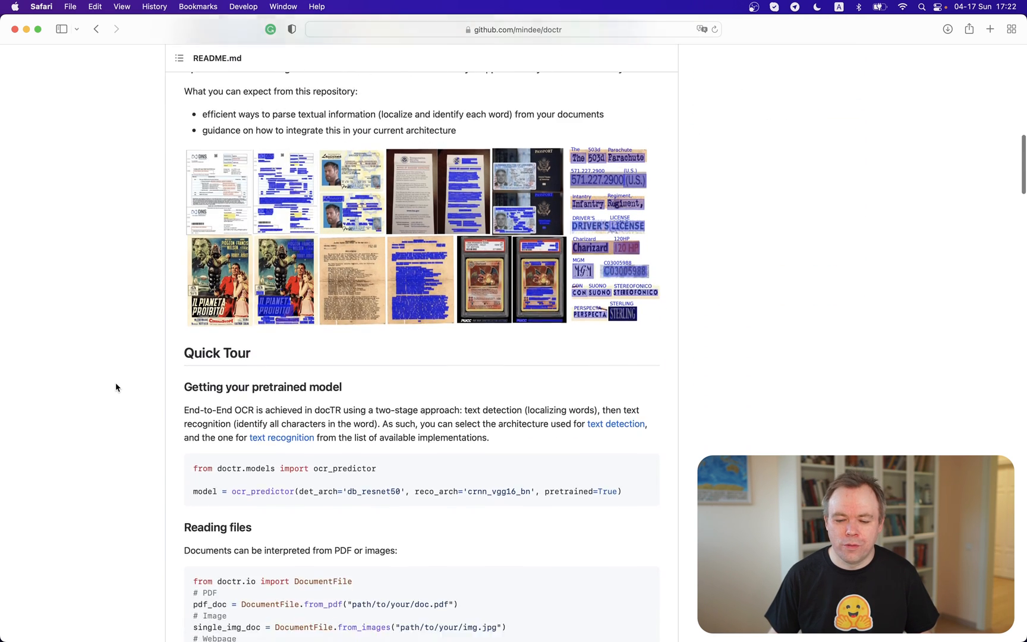
Step: Scroll the README through 'Putting it together' to the result.show receipt visualization
{"action": "scroll", "scroll_direction": "down", "scroll_amount": 3}
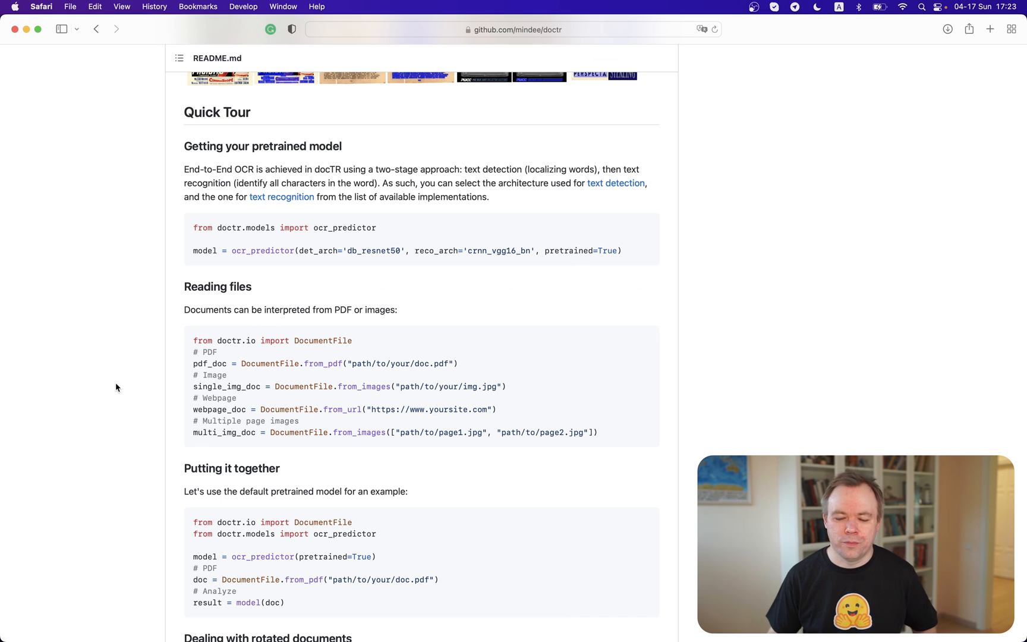
{"action": "scroll", "scroll_direction": "down", "scroll_amount": 3}
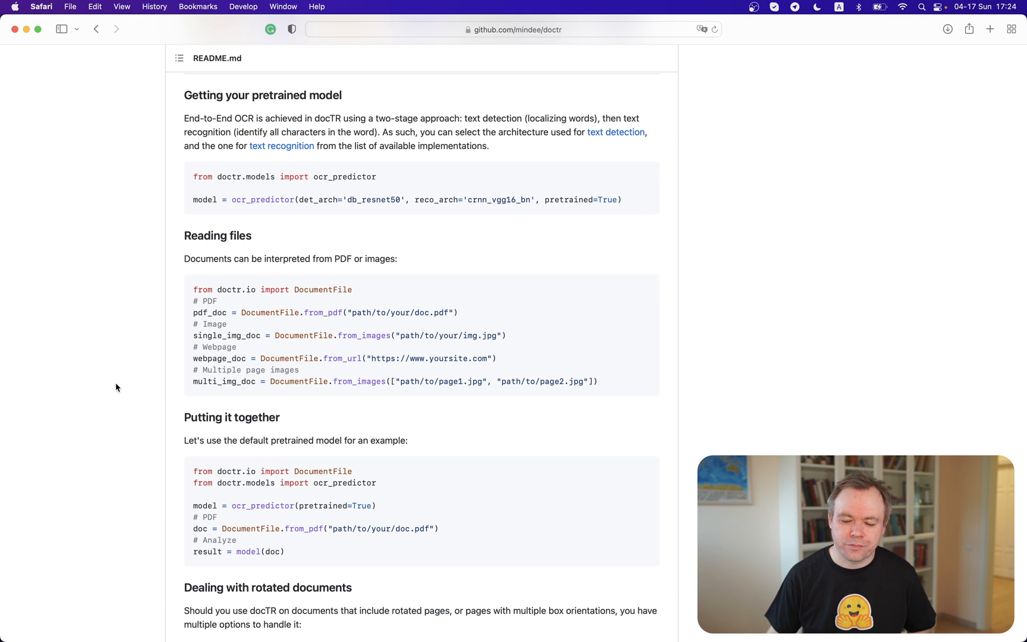
{"action": "scroll", "scroll_direction": "down", "scroll_amount": 3}
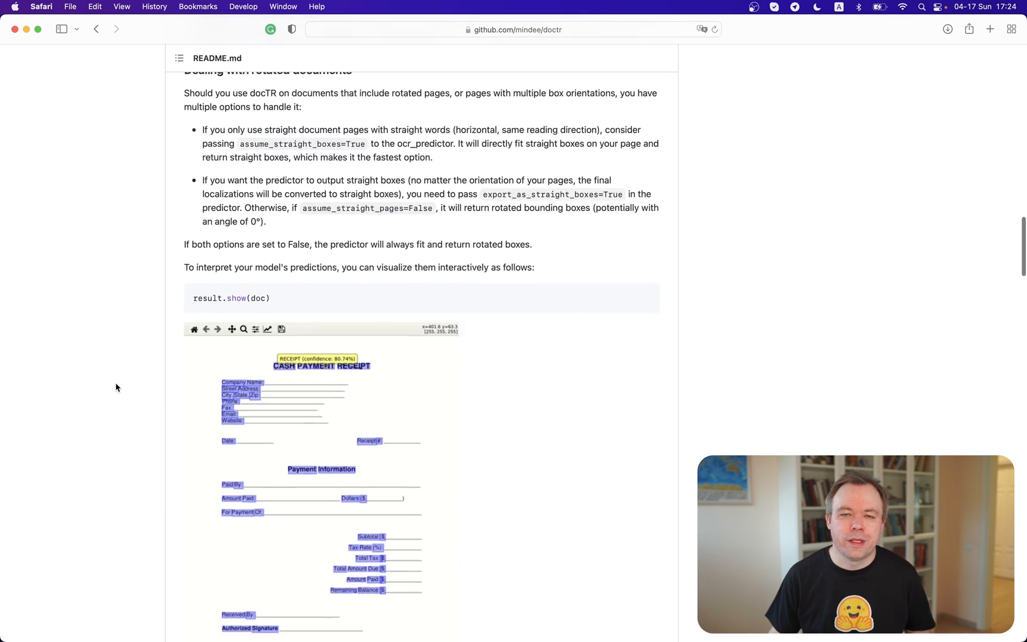
{"action": "scroll", "scroll_direction": "down", "scroll_amount": 3}
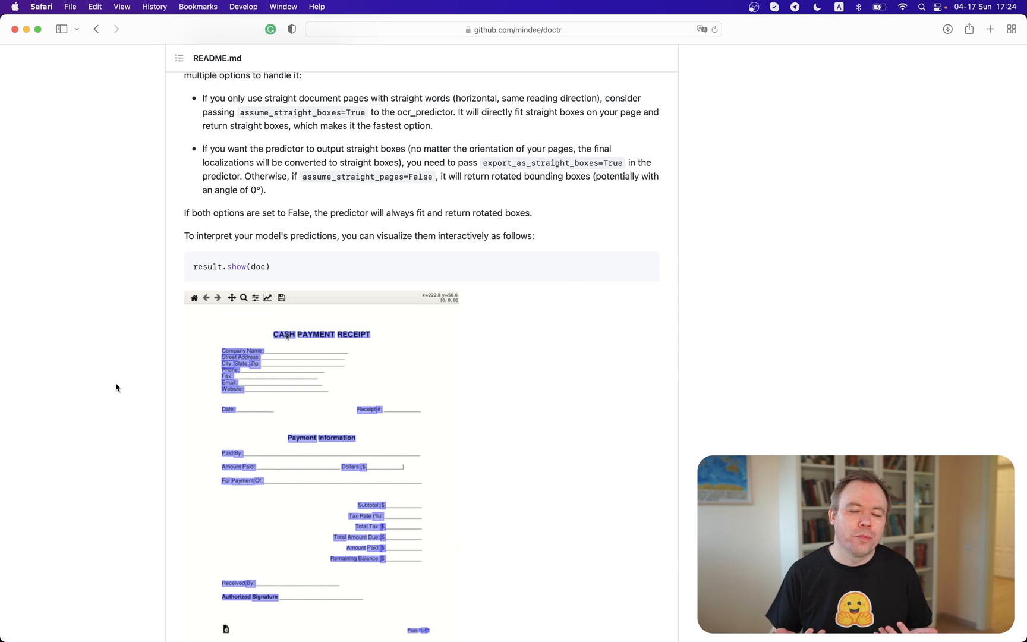
{"action": "mouse_move", "coordinate": [316, 334]}
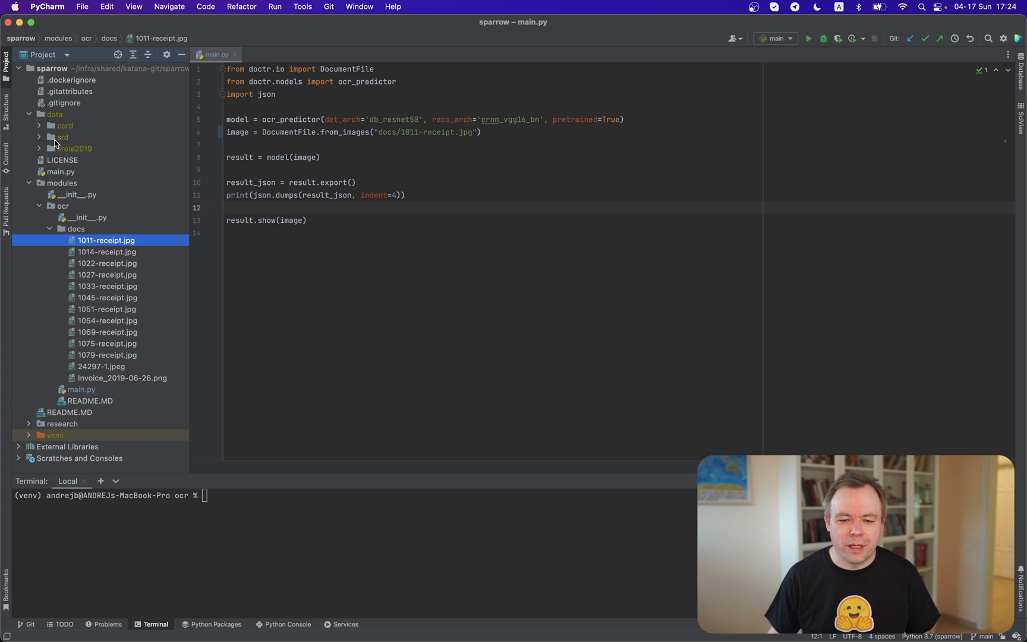
{"action": "mouse_move", "coordinate": [54, 149]}
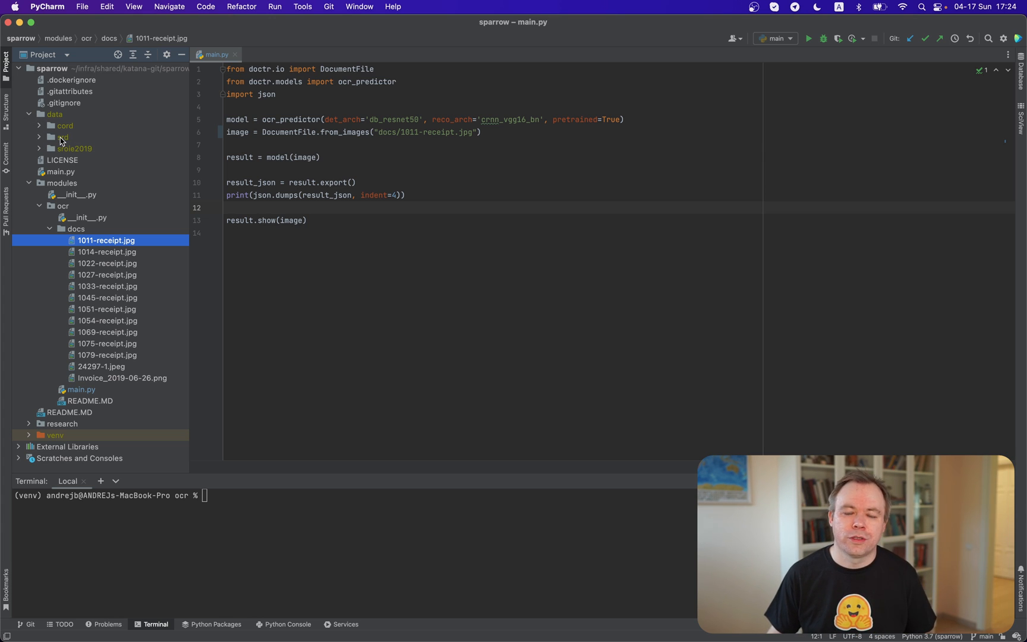
Step: Collapse the data folder in the sparrow project tree
{"action": "left_click", "coordinate": [29, 115]}
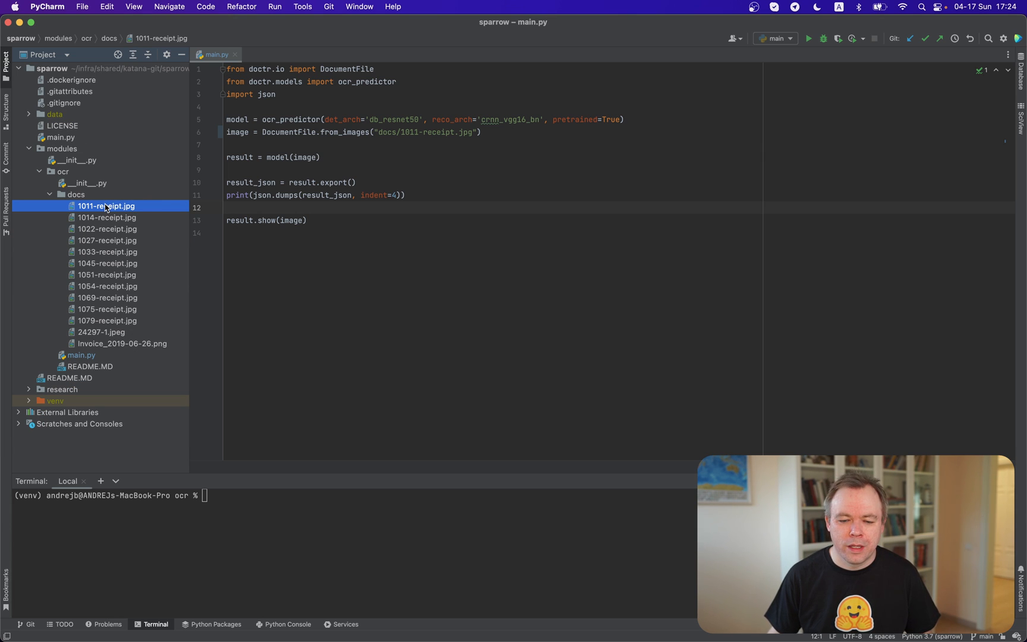
{"action": "double_click", "coordinate": [106, 205]}
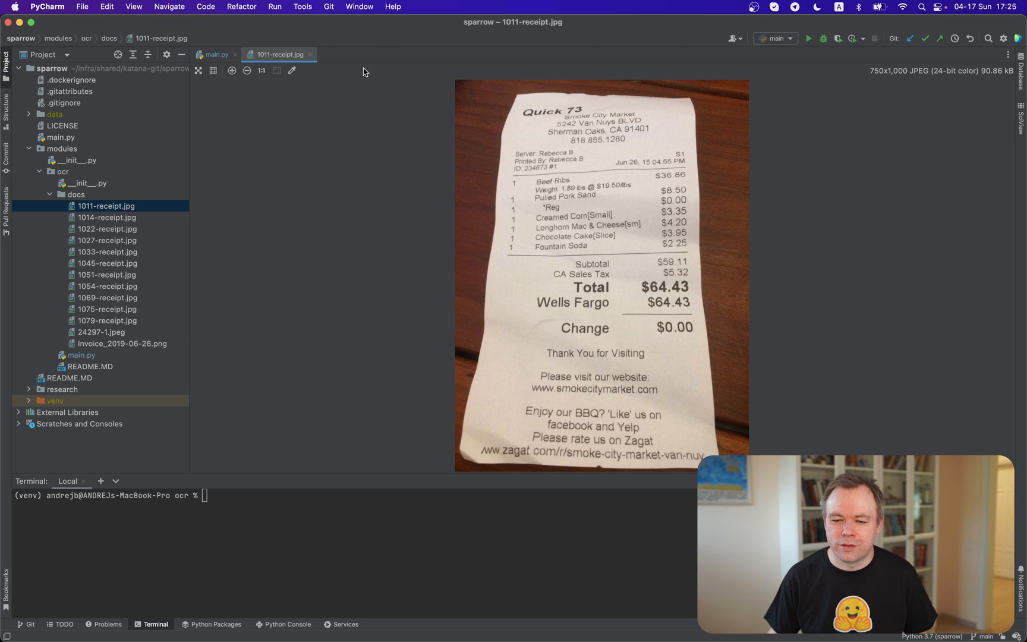
{"action": "left_click", "coordinate": [216, 54]}
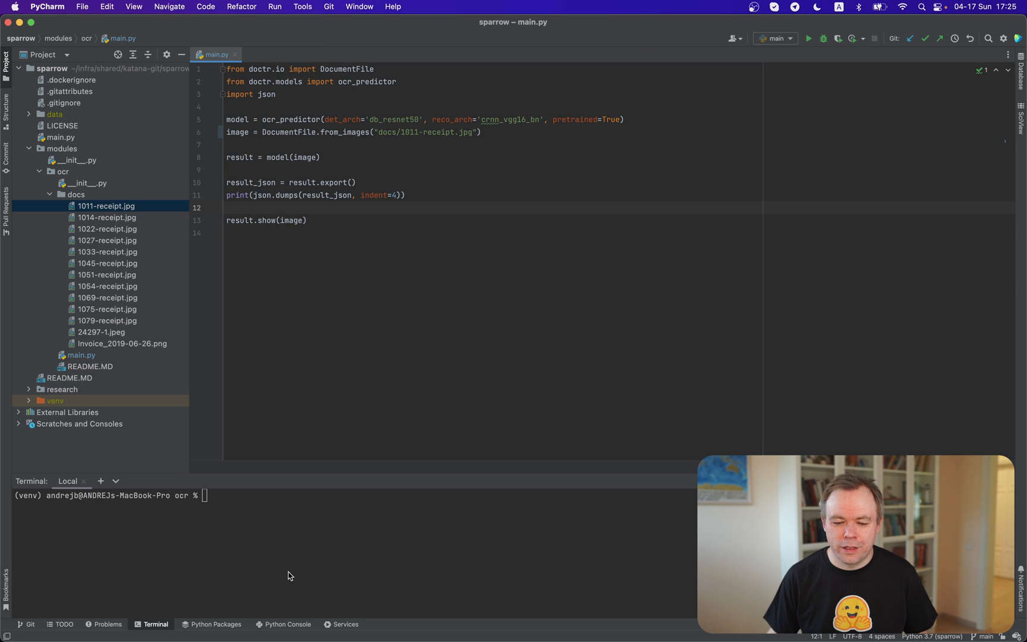
Step: Run 'python main.py' in the terminal to OCR docs/1011-receipt.jpg
{"action": "type", "text": "python main.py"}
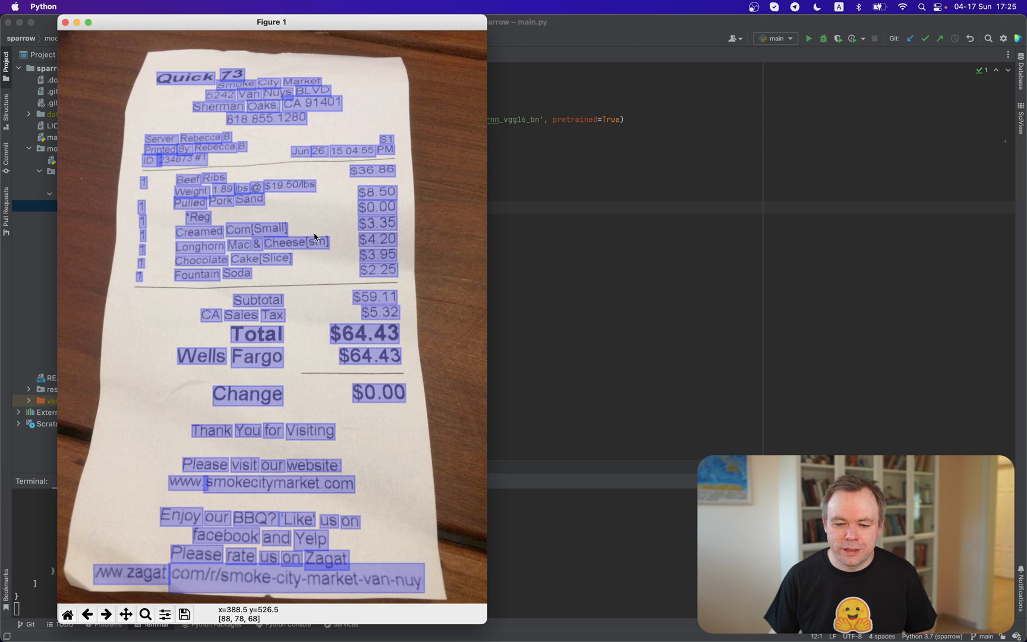
{"action": "mouse_move", "coordinate": [312, 230]}
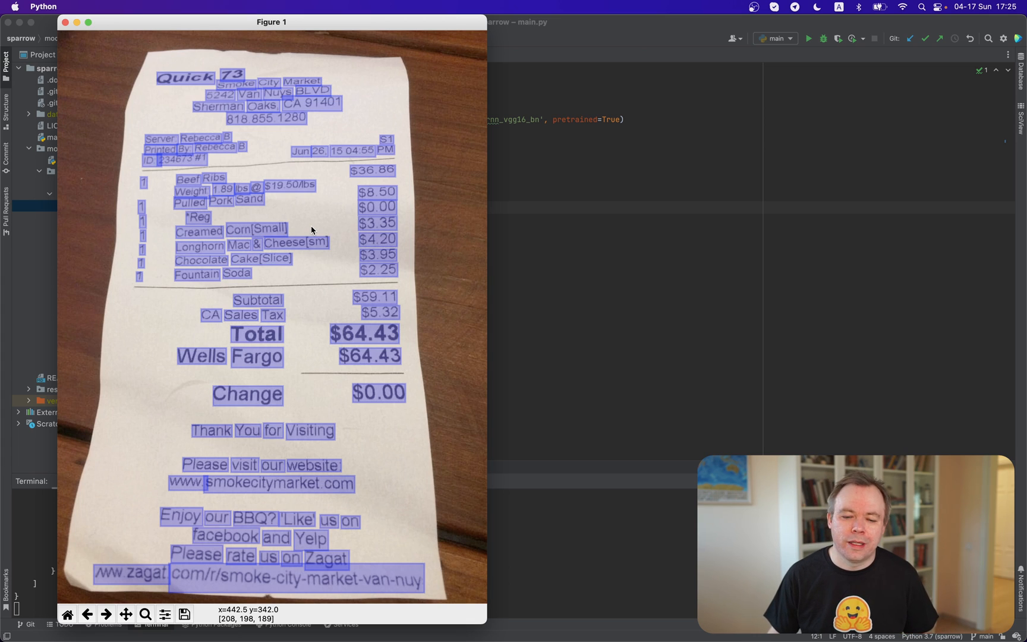
{"action": "mouse_move", "coordinate": [364, 331]}
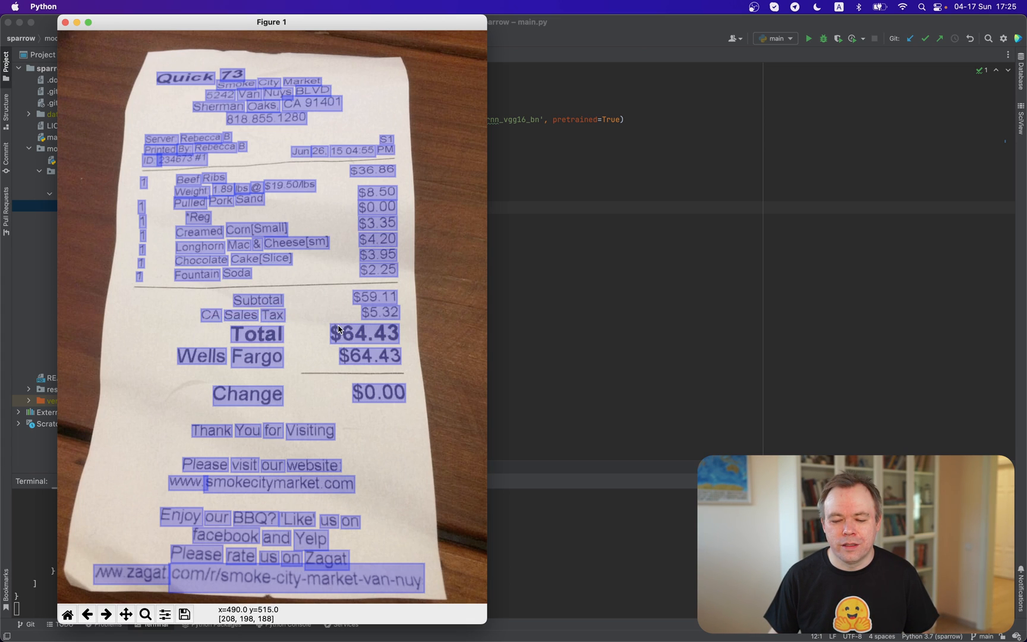
{"action": "mouse_move", "coordinate": [350, 329]}
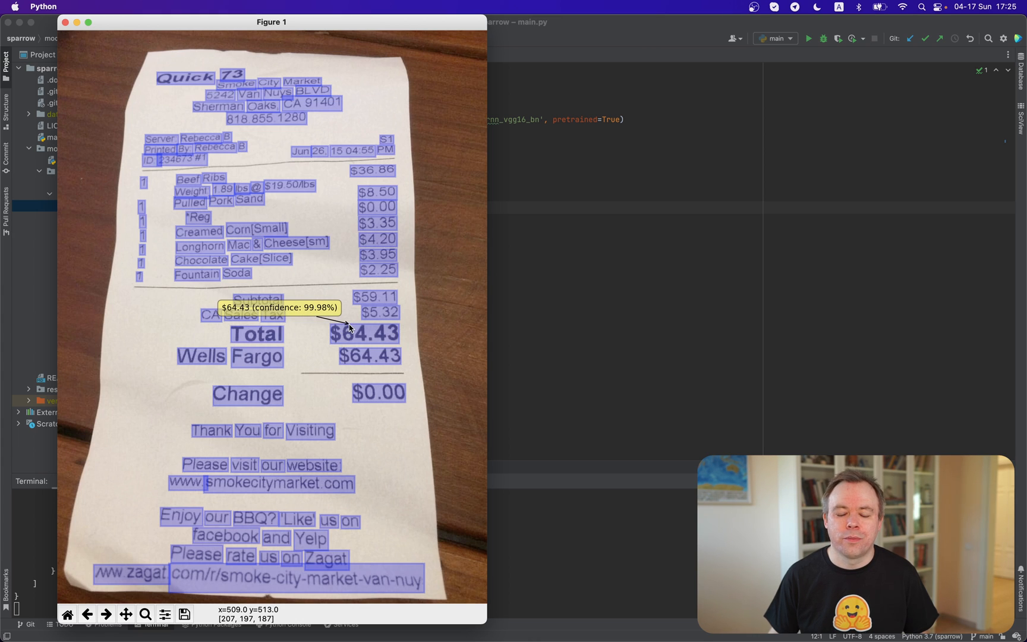
{"action": "mouse_move", "coordinate": [356, 323]}
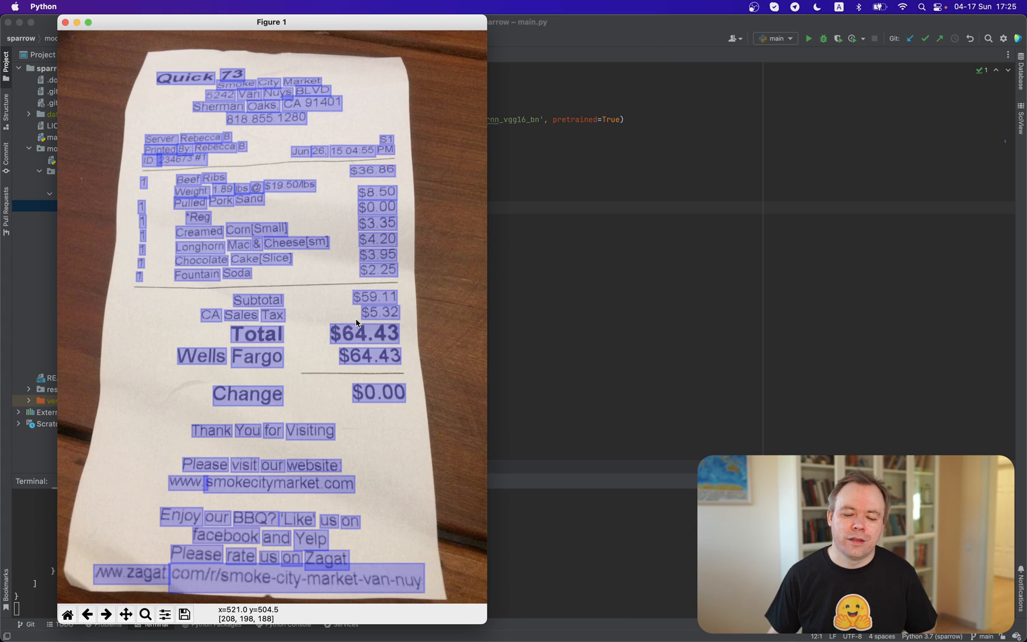
{"action": "mouse_move", "coordinate": [399, 57]}
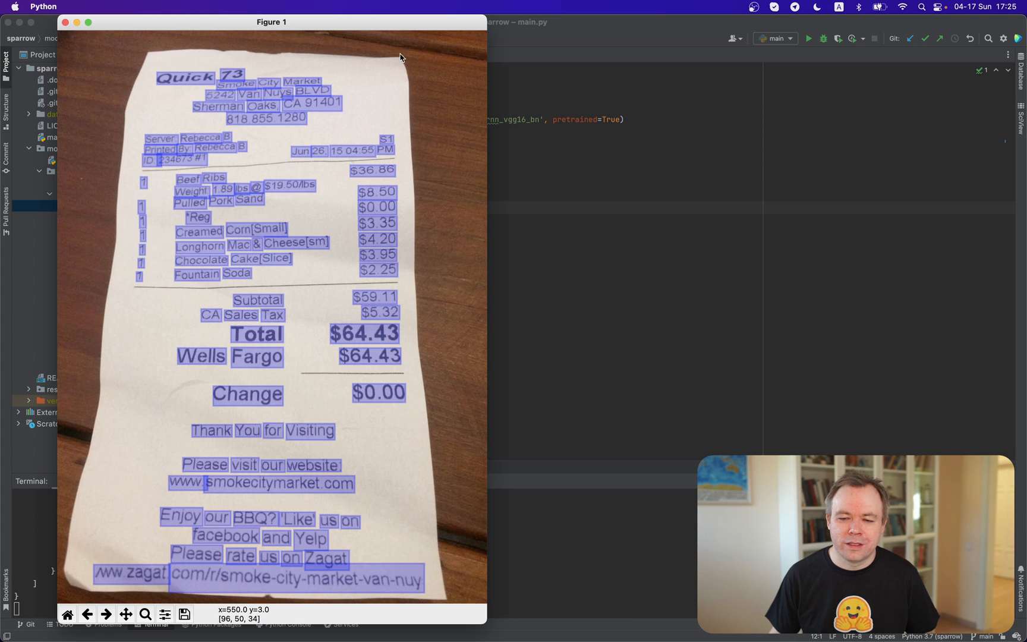
{"action": "mouse_move", "coordinate": [379, 366]}
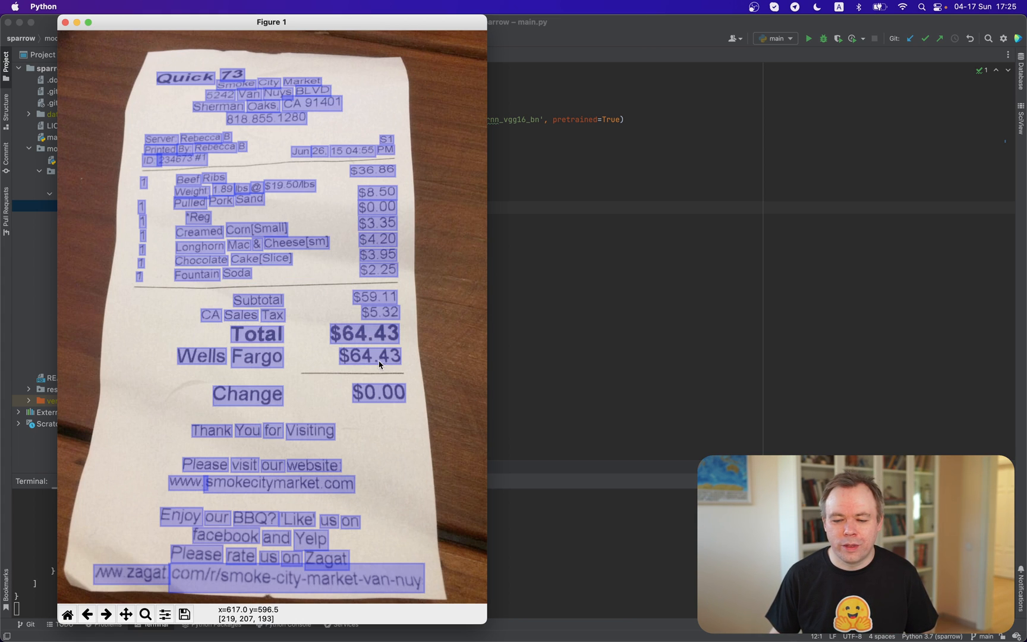
{"action": "mouse_move", "coordinate": [376, 286]}
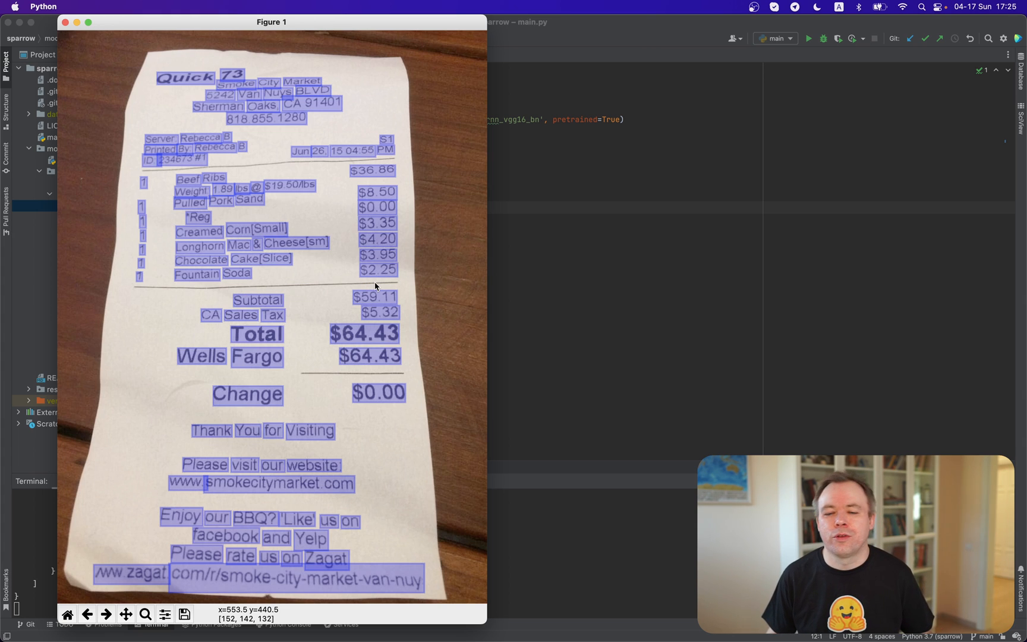
{"action": "mouse_move", "coordinate": [376, 256]}
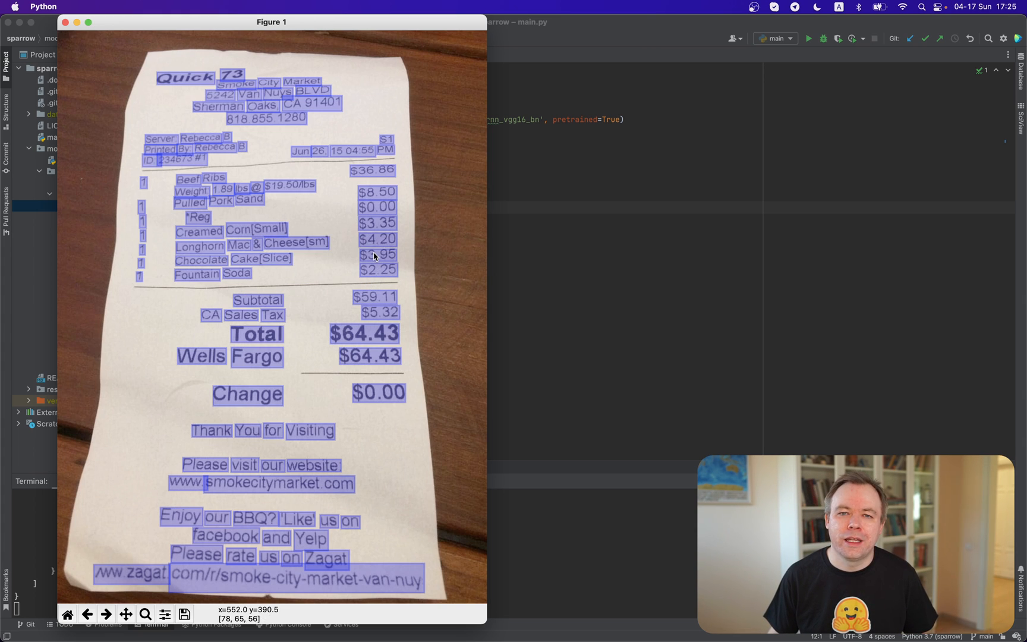
{"action": "mouse_move", "coordinate": [371, 243]}
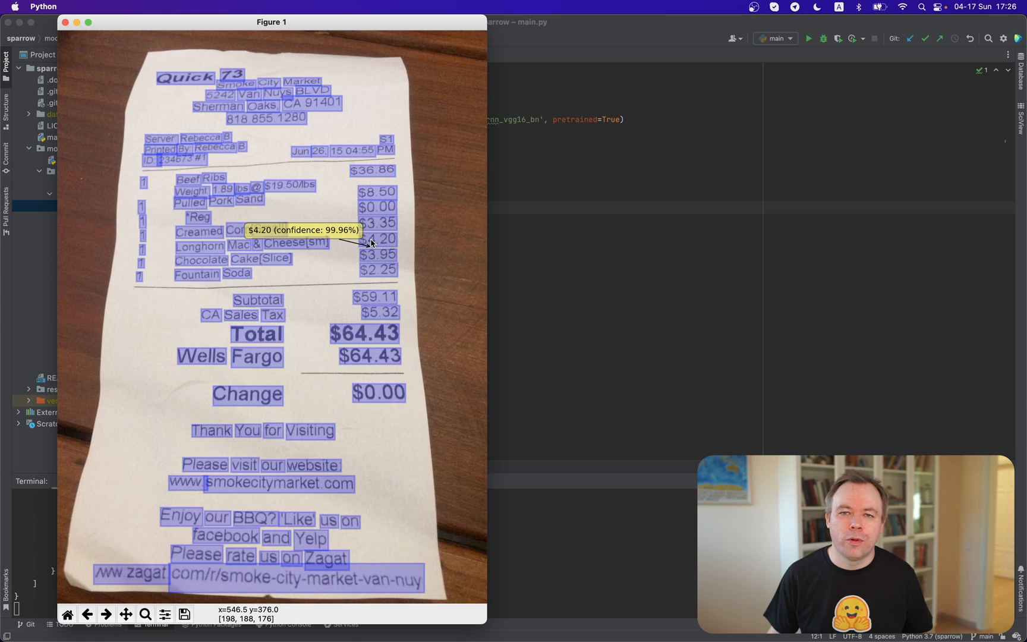
{"action": "mouse_move", "coordinate": [371, 242]}
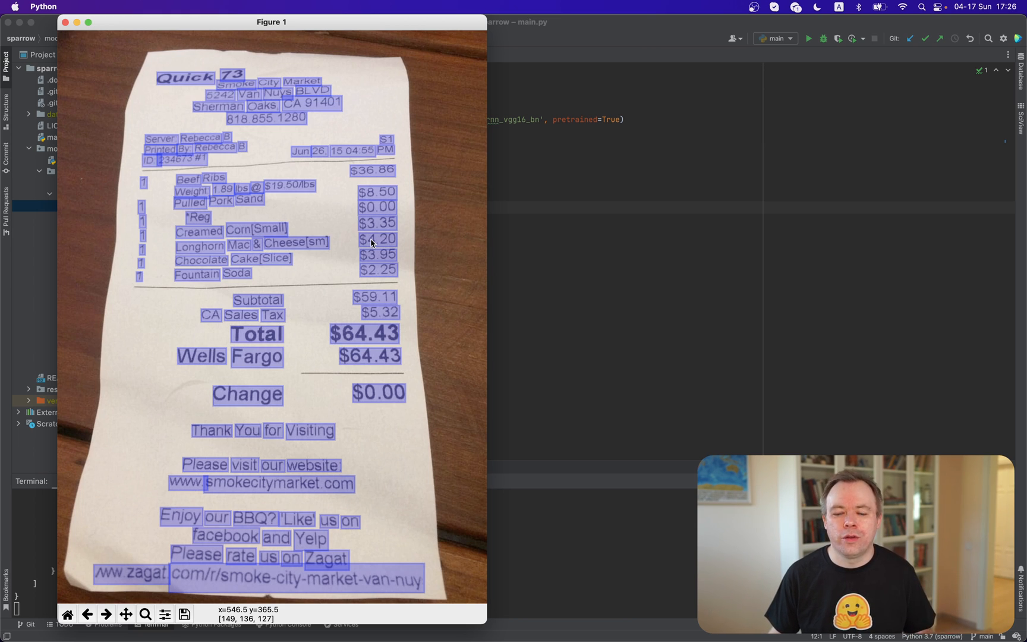
{"action": "mouse_move", "coordinate": [352, 329]}
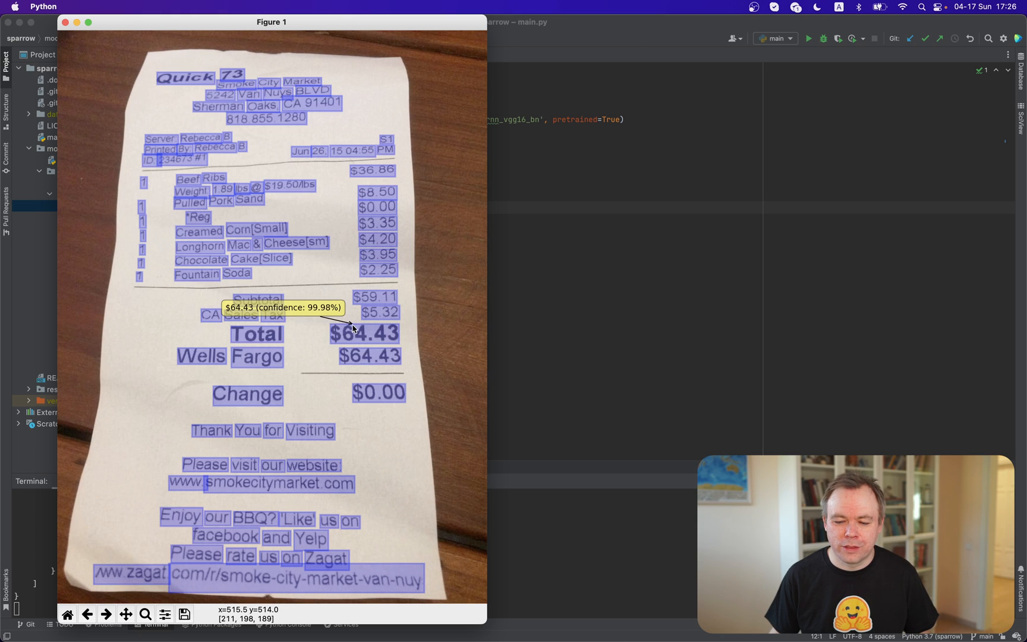
{"action": "mouse_move", "coordinate": [345, 327]}
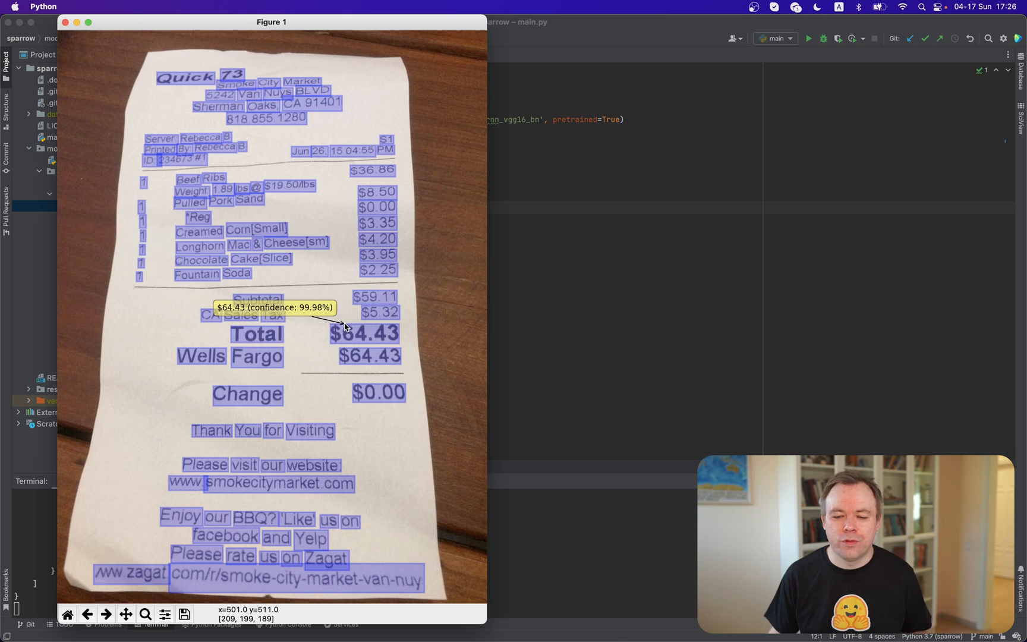
{"action": "mouse_move", "coordinate": [396, 204]}
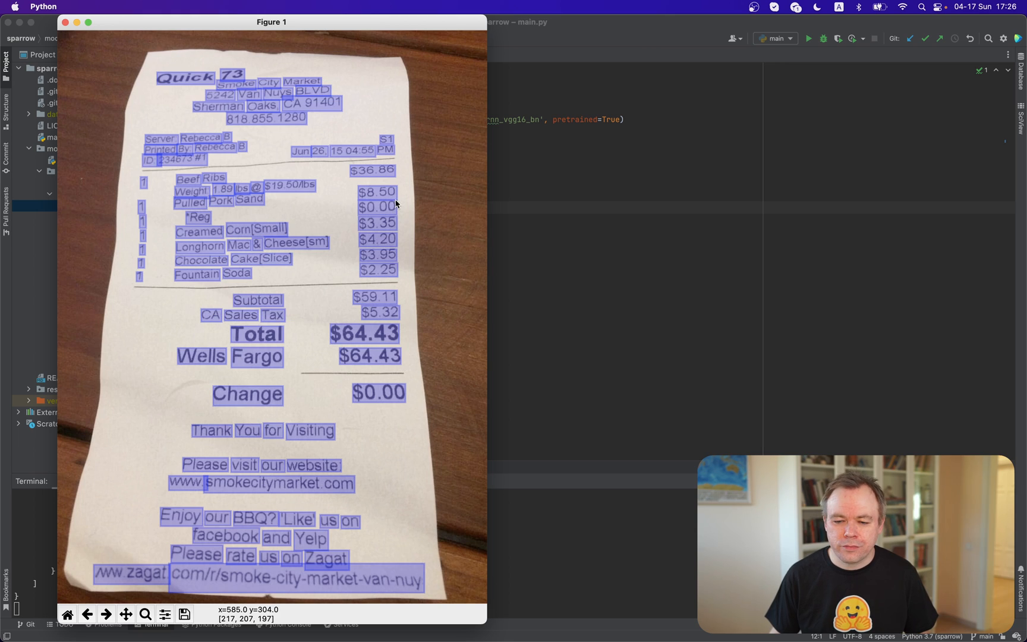
{"action": "mouse_move", "coordinate": [395, 171]}
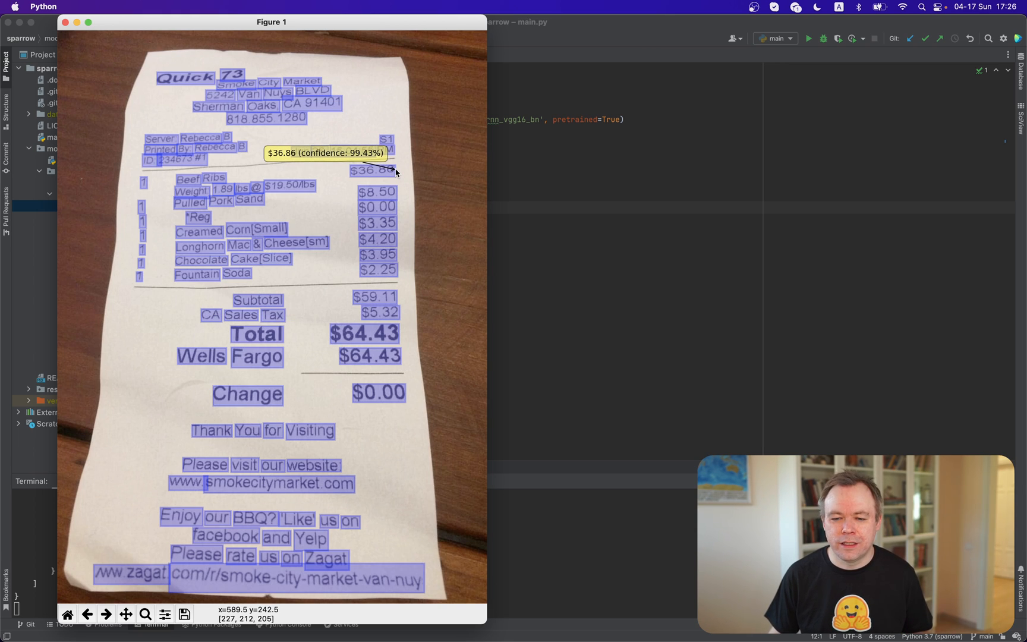
{"action": "mouse_move", "coordinate": [321, 176]}
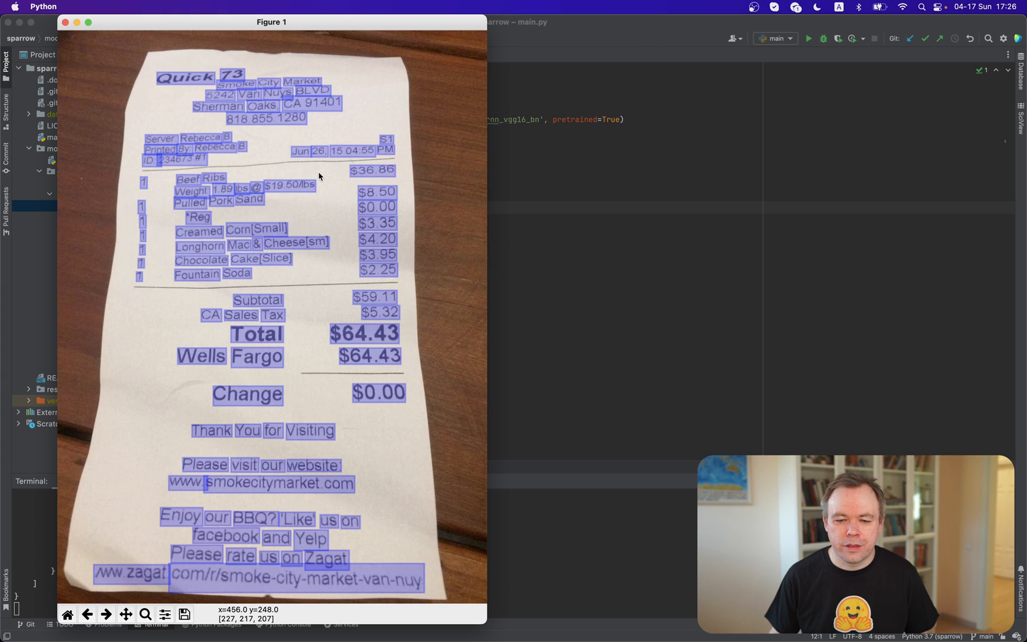
{"action": "mouse_move", "coordinate": [195, 167]}
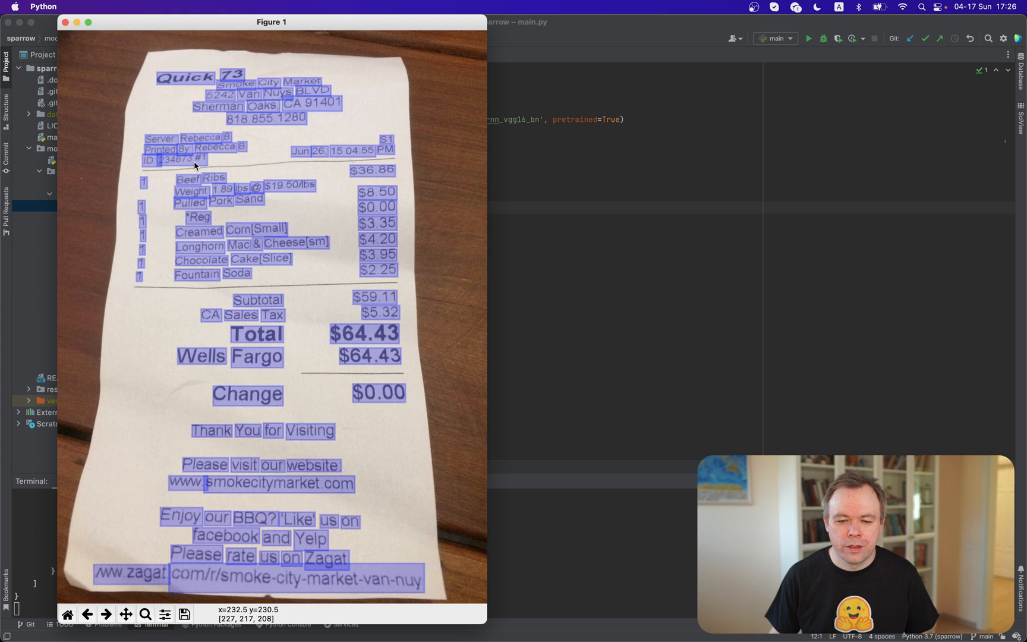
{"action": "mouse_move", "coordinate": [210, 159]}
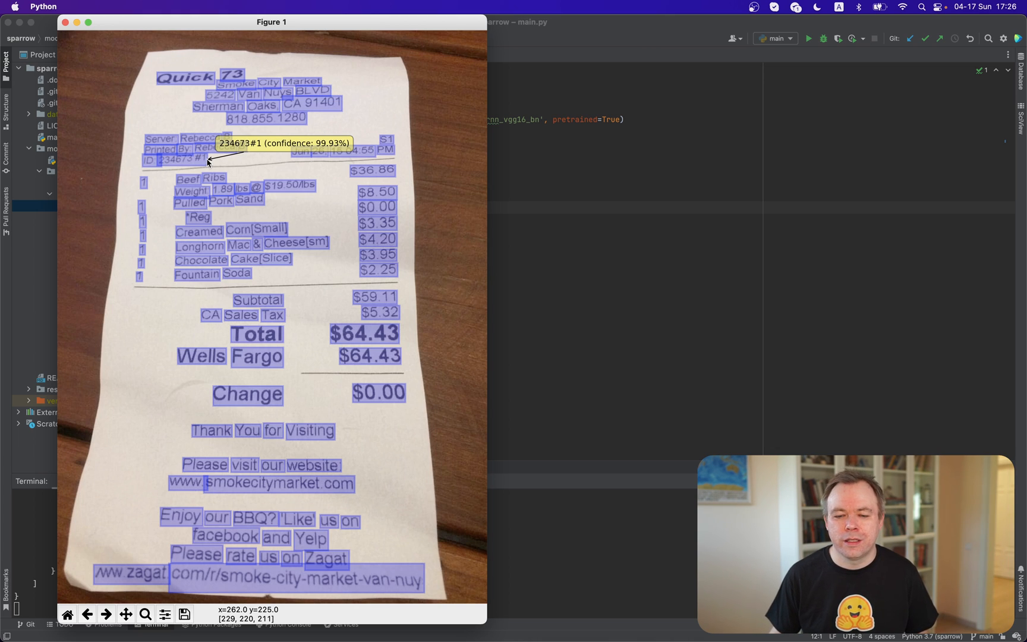
{"action": "mouse_move", "coordinate": [173, 167]}
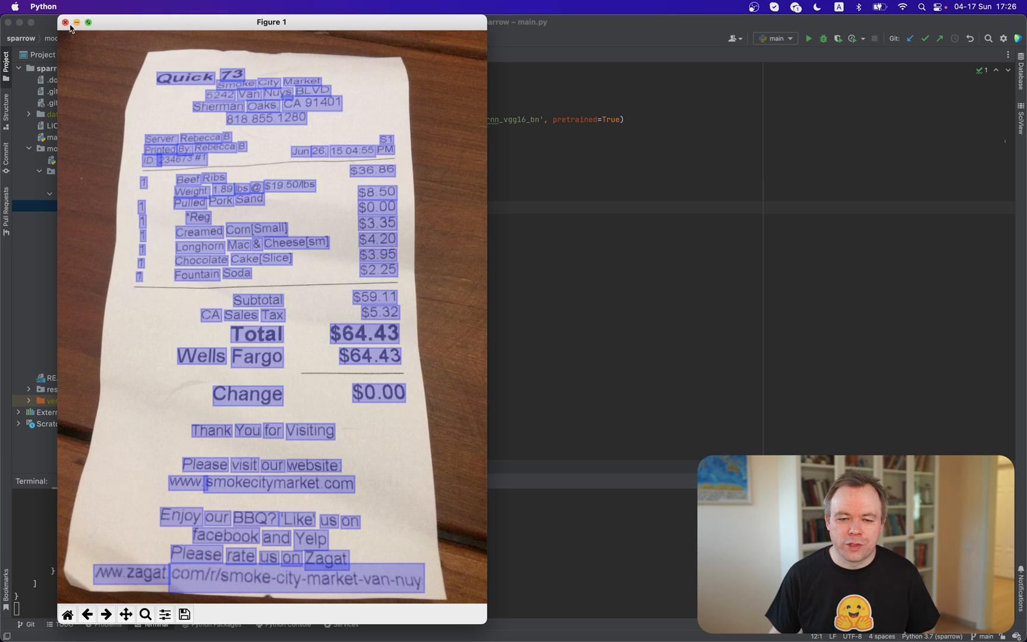
Step: Close the 1011 receipt results figure and preview 1014-receipt.jpg from the project tree
{"action": "left_click", "coordinate": [65, 22]}
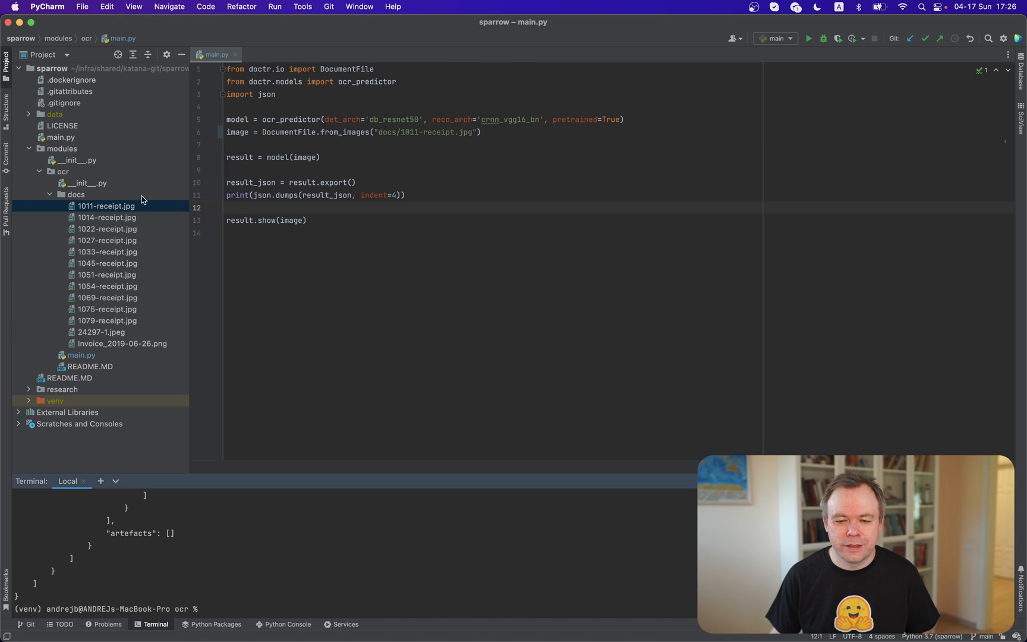
{"action": "double_click", "coordinate": [107, 217]}
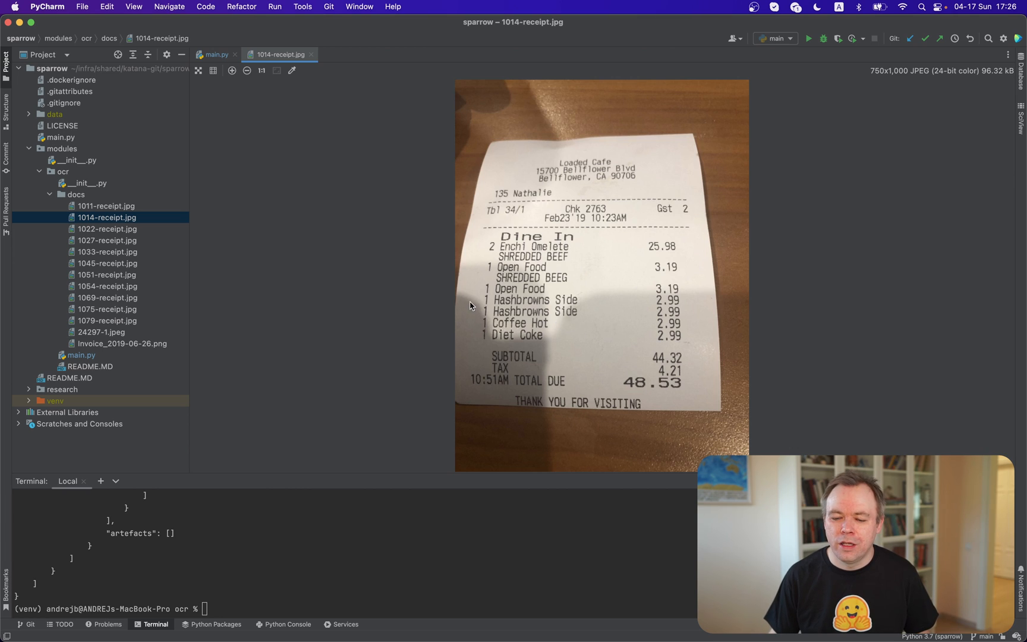
{"action": "mouse_move", "coordinate": [548, 344]}
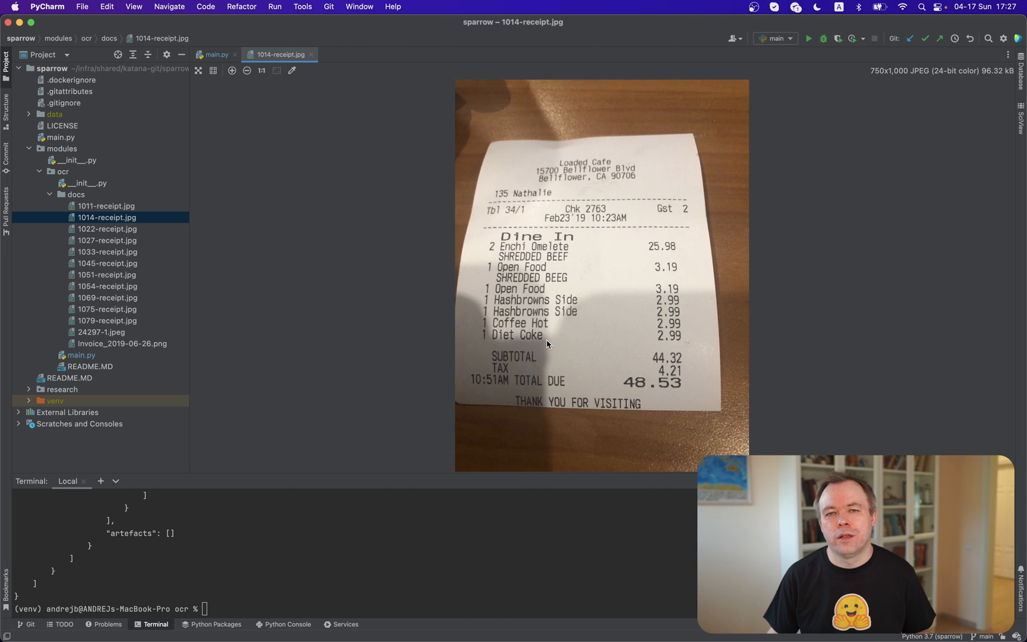
{"action": "mouse_move", "coordinate": [579, 308]}
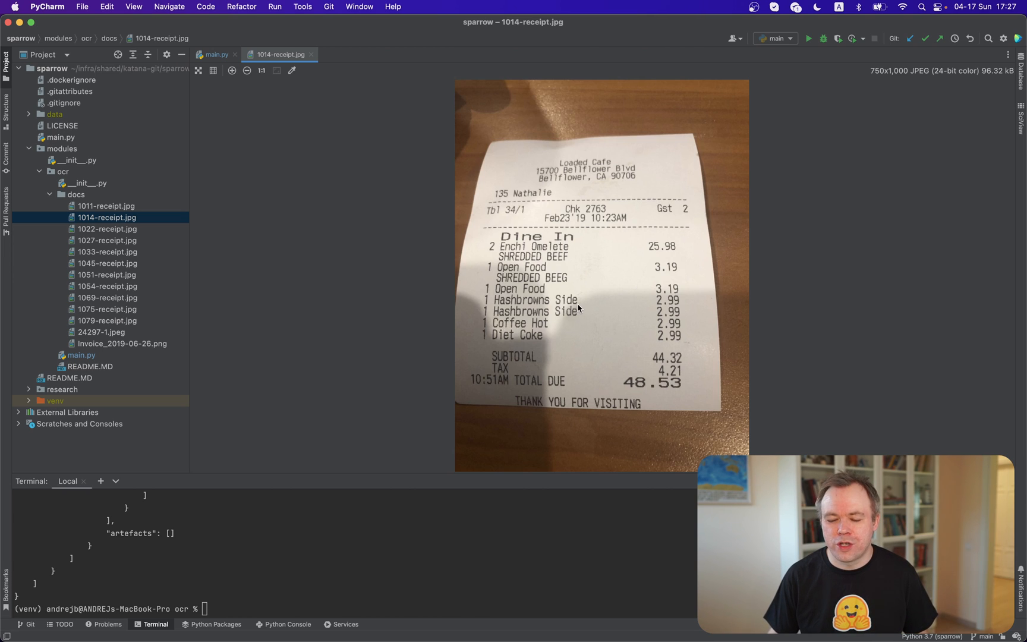
Step: Return from the Loaded Cafe receipt preview to the main.py editor
{"action": "left_click", "coordinate": [215, 55]}
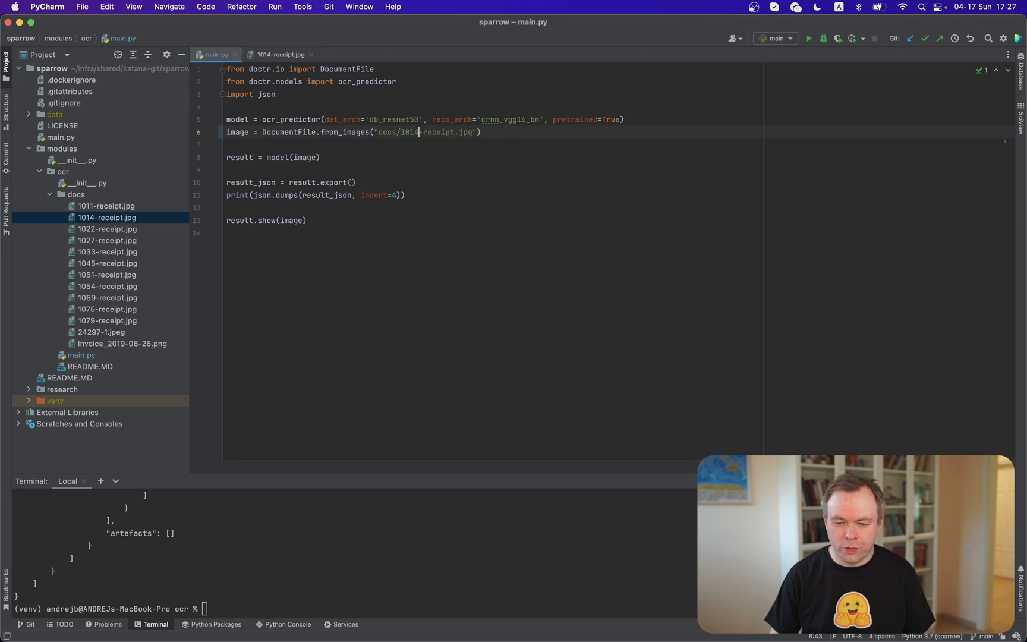
Step: Run 'python main.py' in the terminal to OCR docs/1014-receipt.jpg
{"action": "type", "text": "python main.py"}
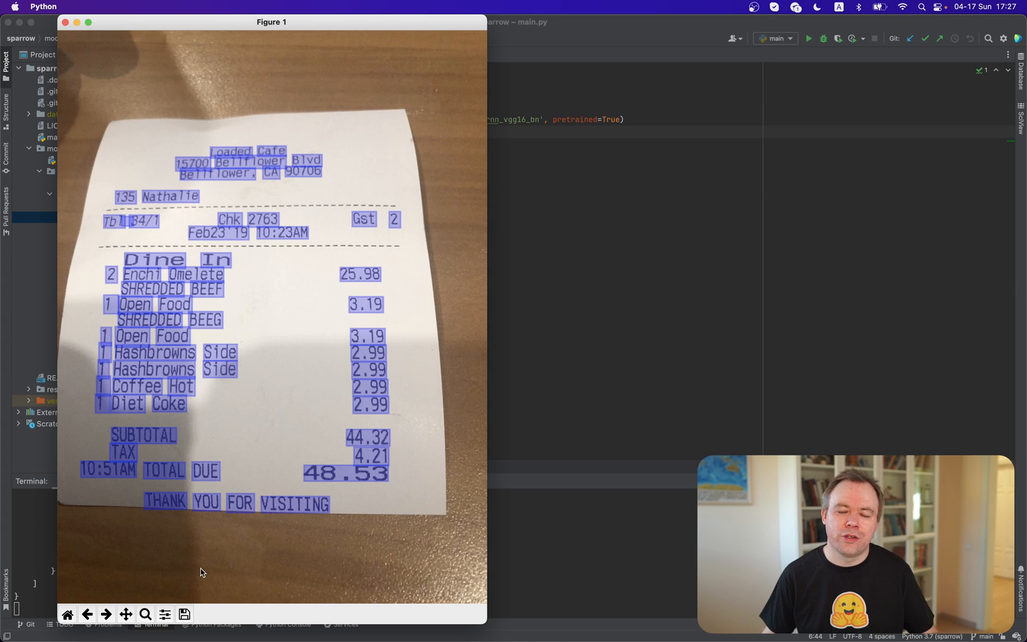
{"action": "mouse_move", "coordinate": [246, 546]}
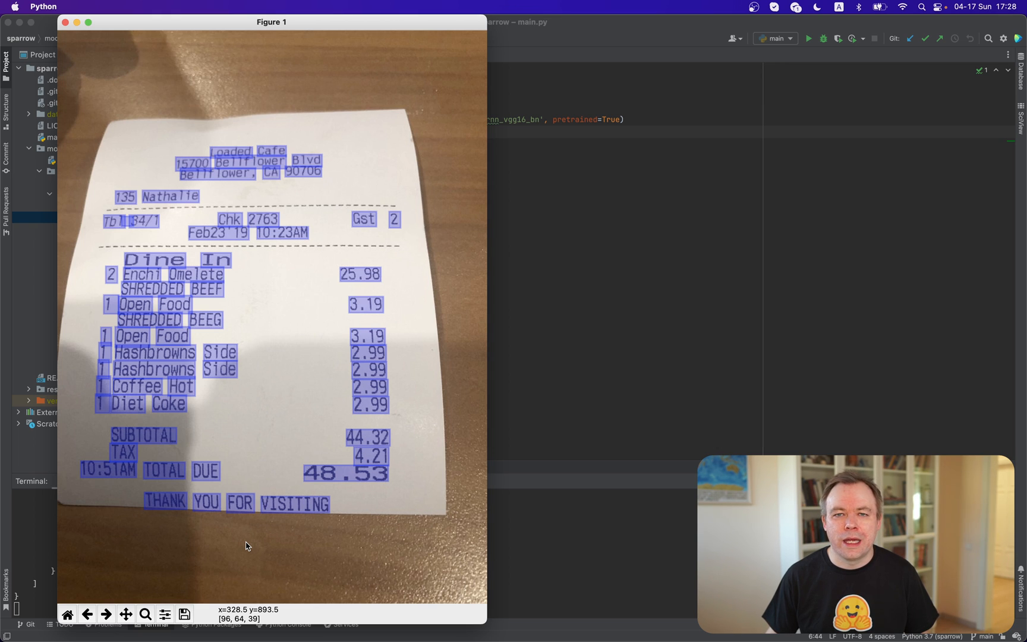
{"action": "mouse_move", "coordinate": [128, 491]}
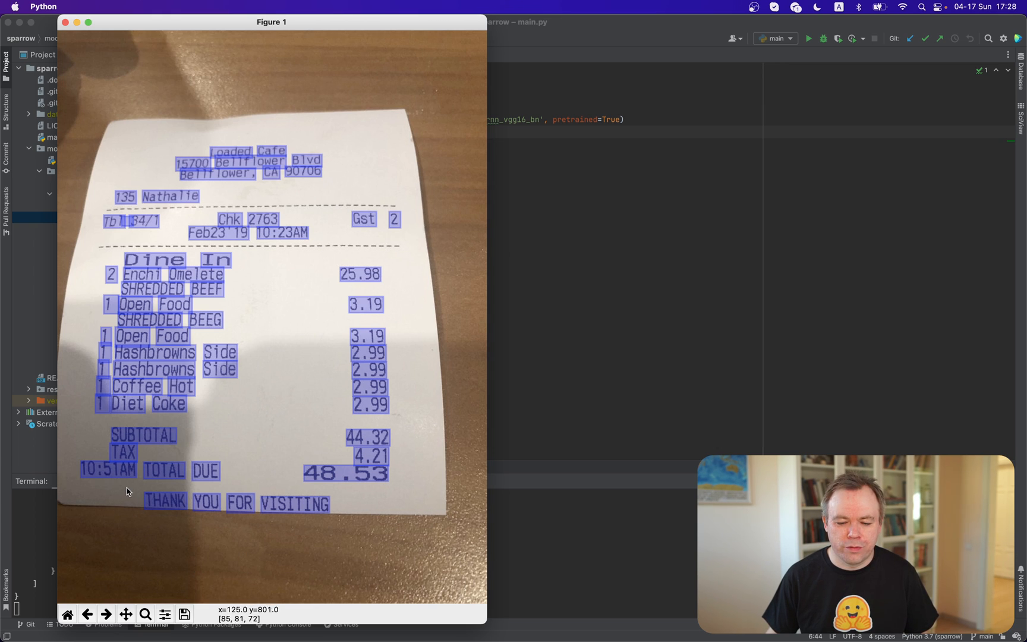
{"action": "mouse_move", "coordinate": [129, 478]}
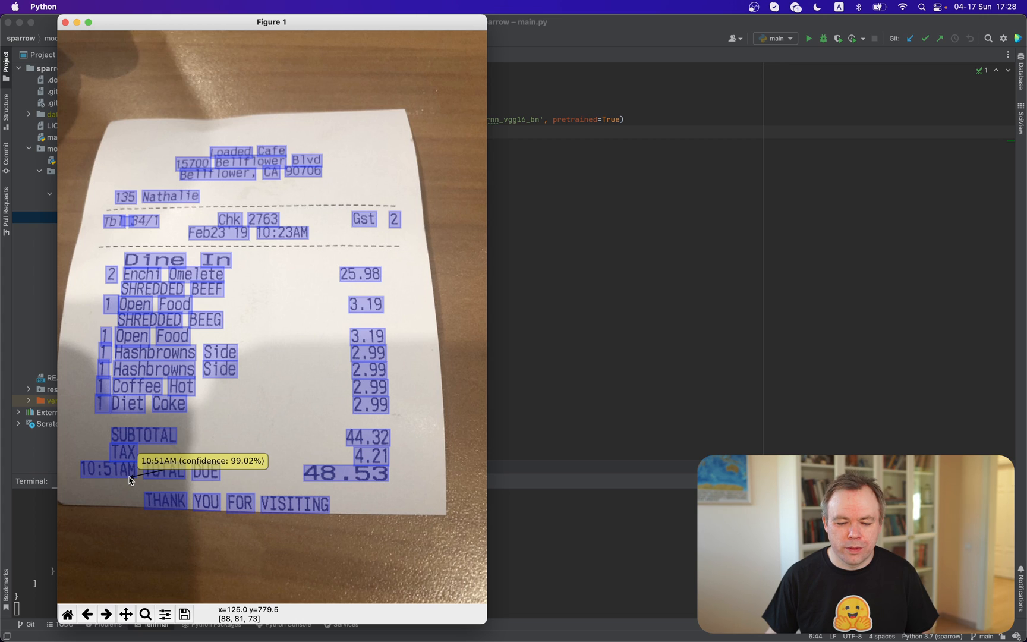
{"action": "mouse_move", "coordinate": [352, 486]}
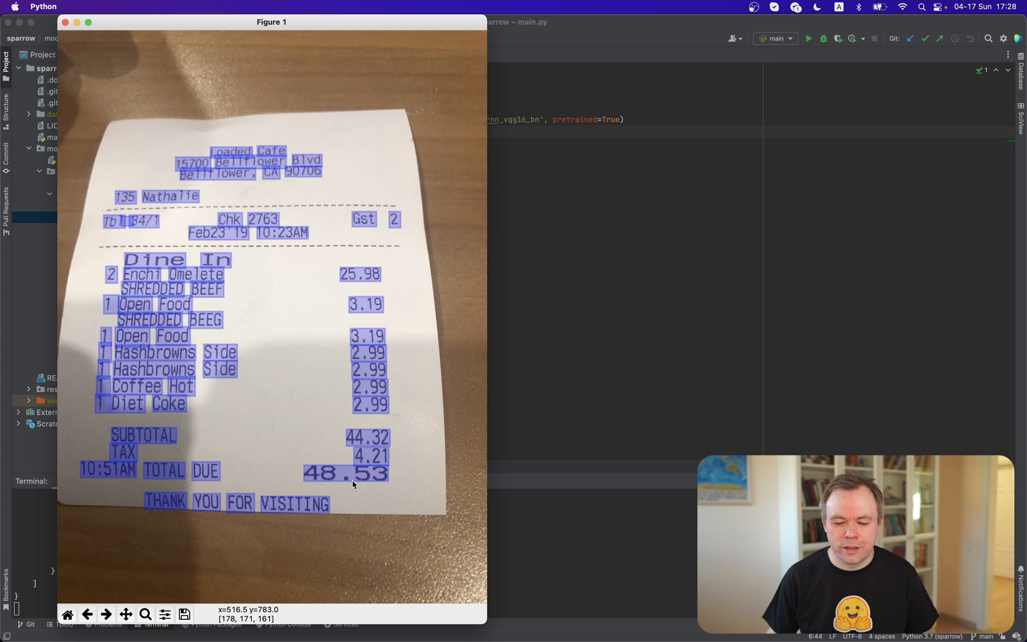
{"action": "mouse_move", "coordinate": [355, 478]}
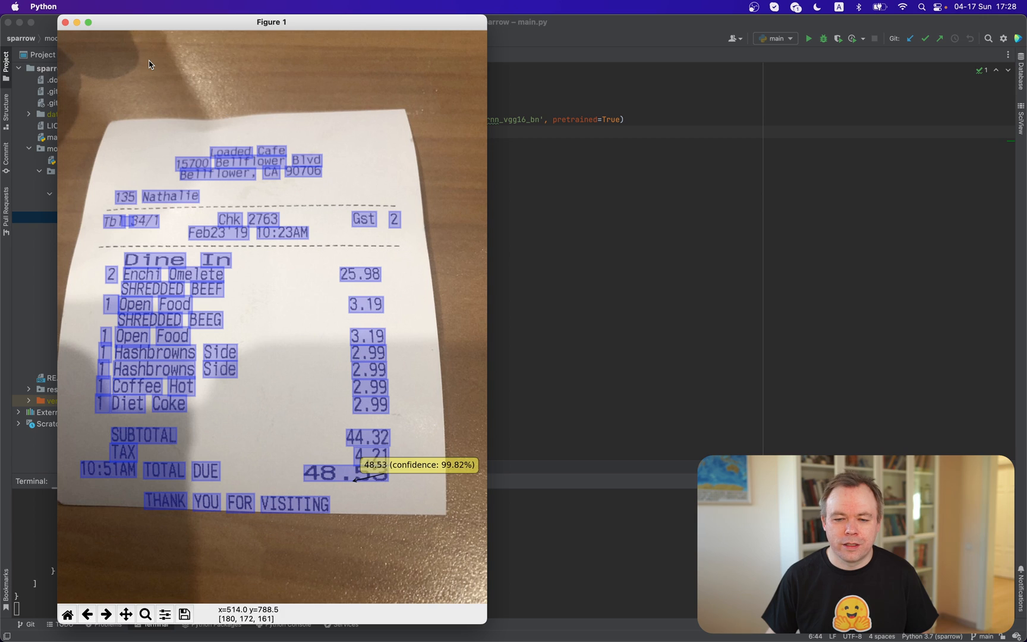
Step: Close the Loaded Cafe receipt results figure
{"action": "left_click", "coordinate": [65, 22]}
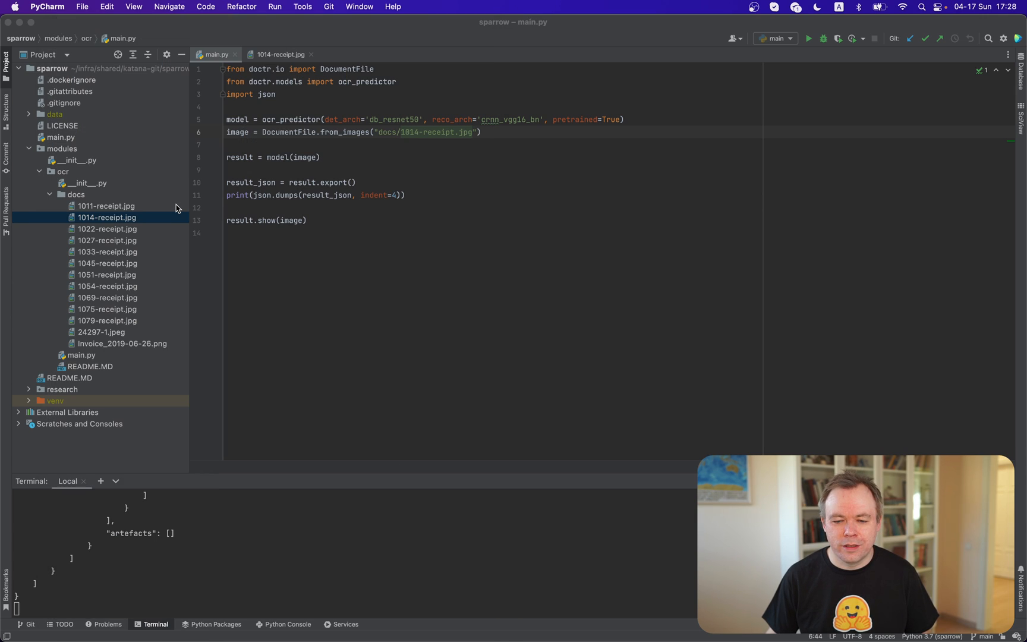
Step: Preview Invoice_2019-06-26.png from the project tree, then return to main.py
{"action": "double_click", "coordinate": [123, 344]}
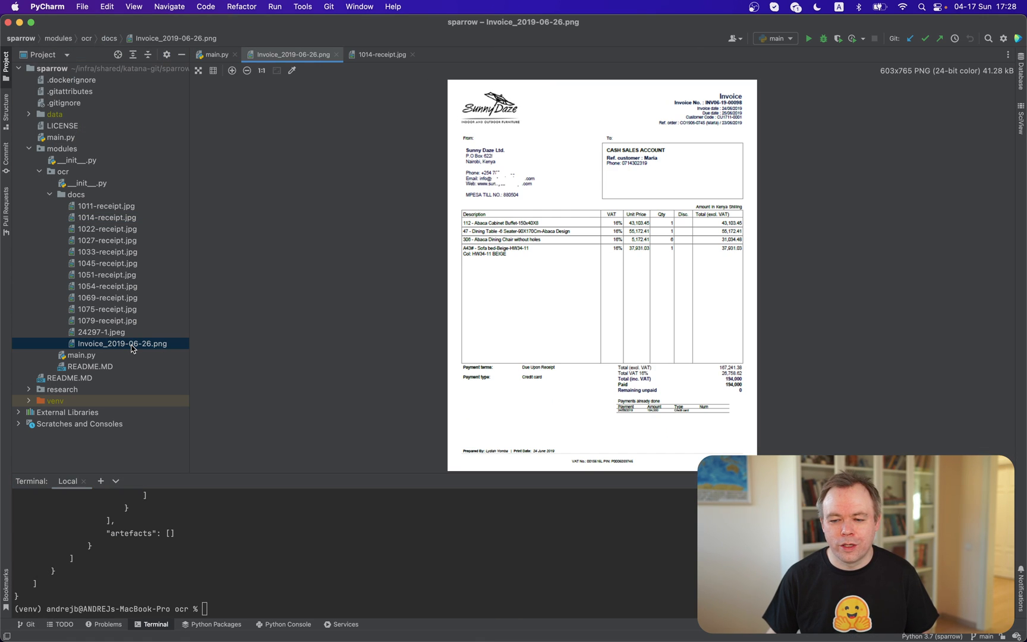
{"action": "mouse_move", "coordinate": [467, 359]}
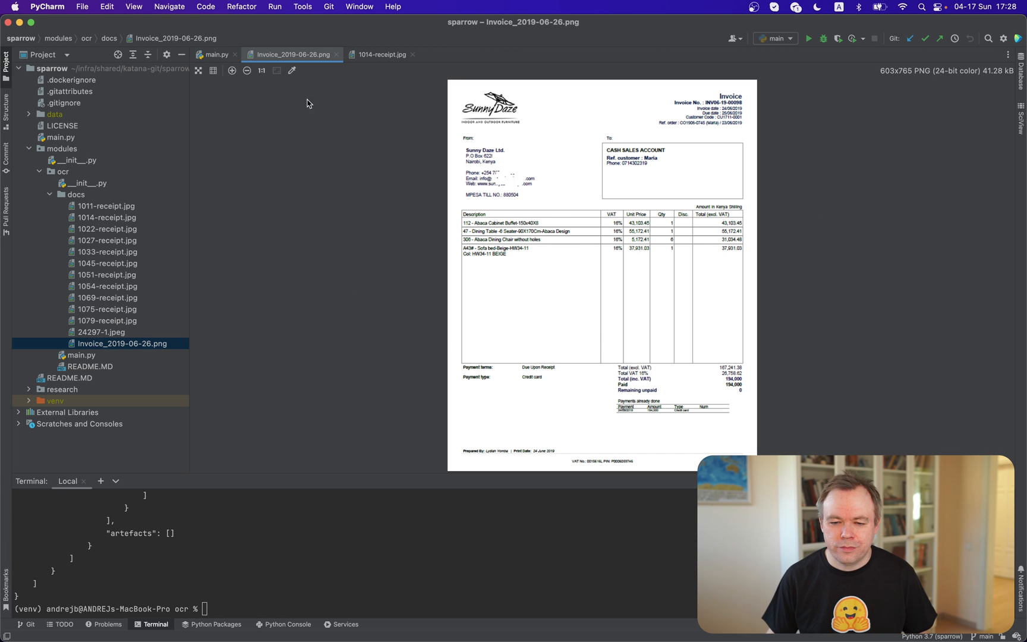
{"action": "left_click", "coordinate": [216, 55]}
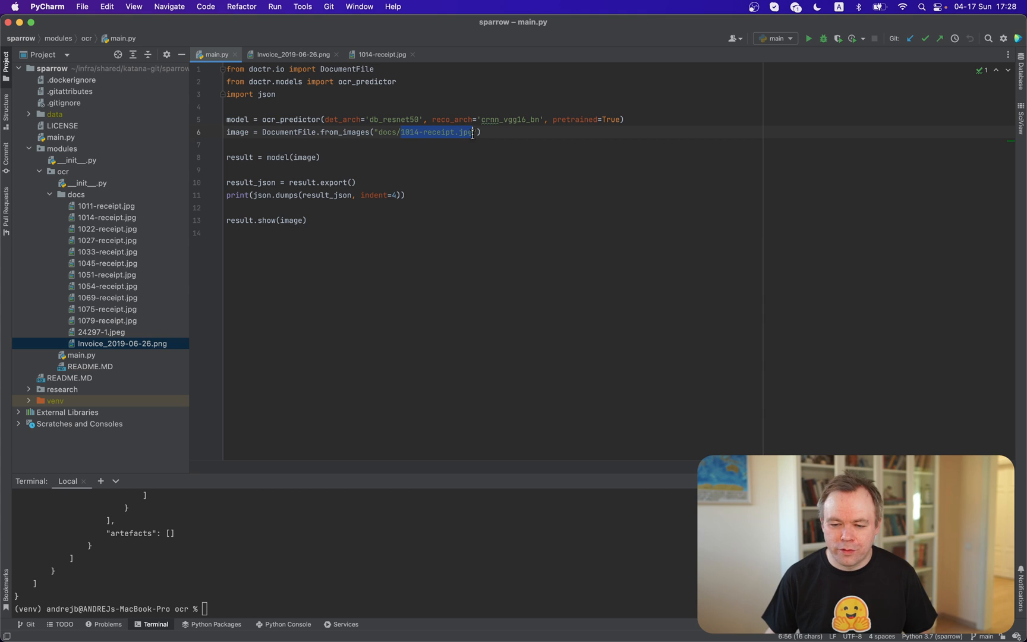
Step: Point main.py at docs/Invoice_2019-06-26.png, rerun it and bring the invoice figure forward
{"action": "type", "text": "I"}
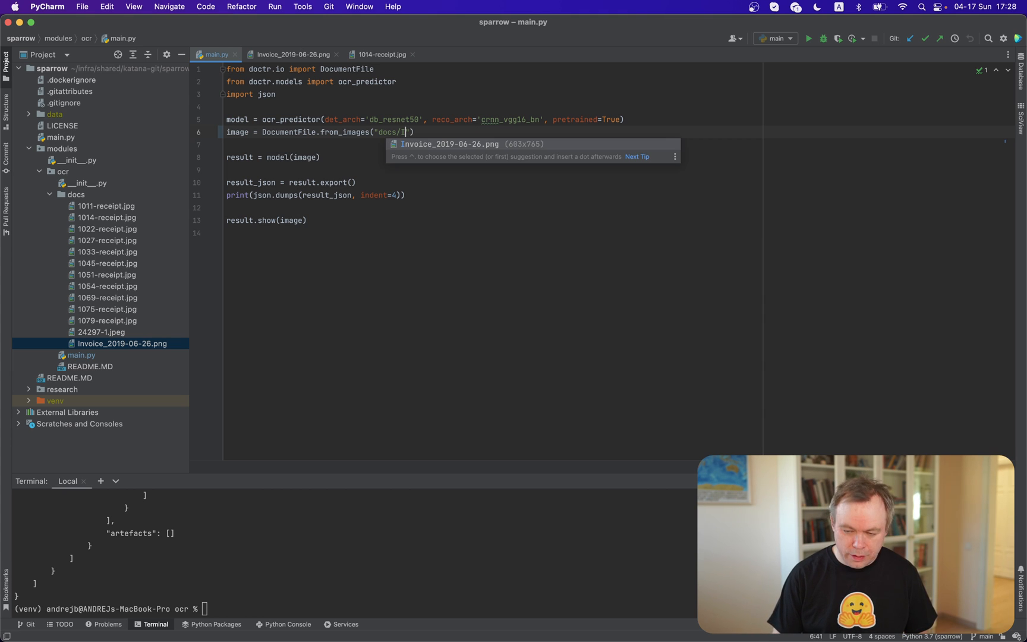
{"action": "key", "text": "tab"}
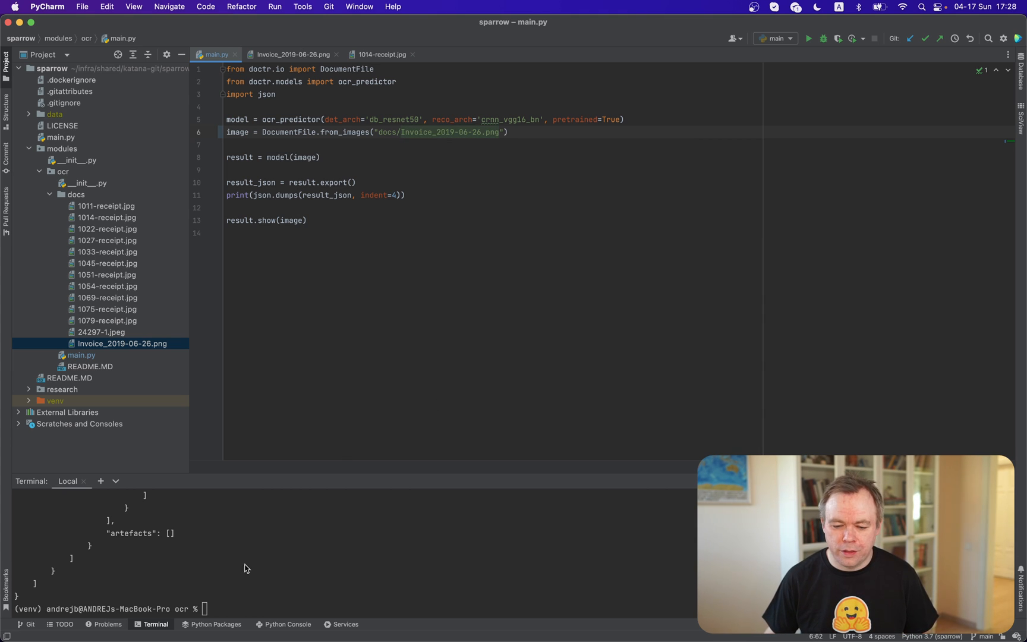
{"action": "type", "text": "python main.py"}
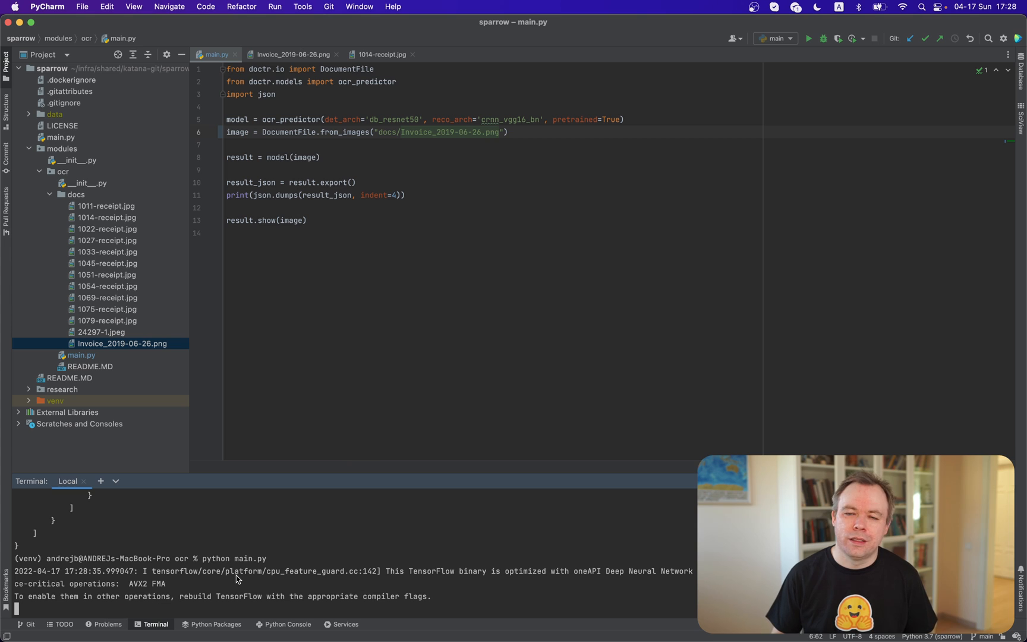
{"action": "left_click", "coordinate": [808, 38]}
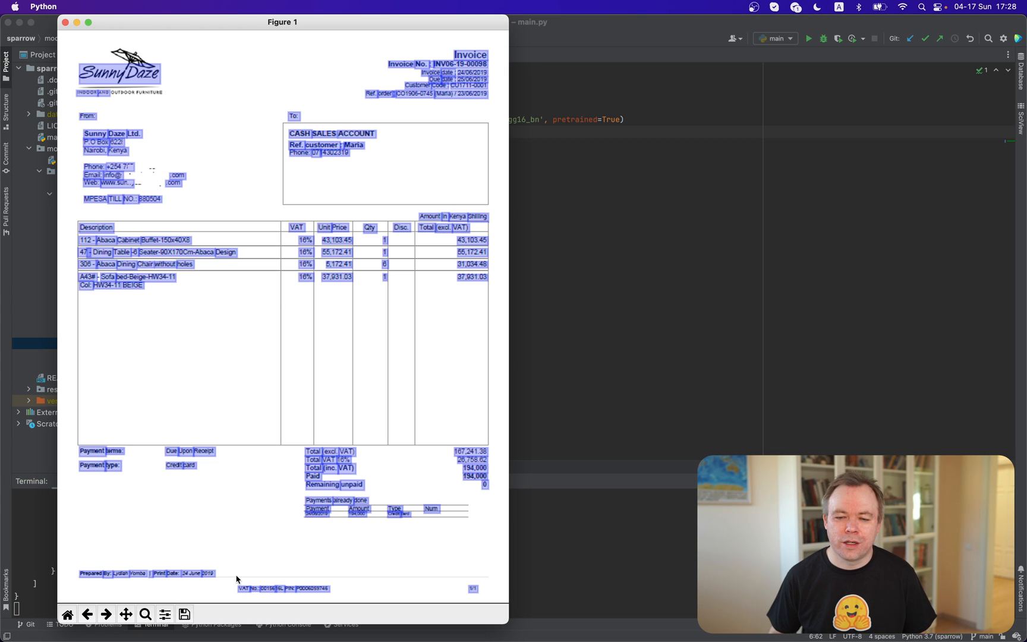
{"action": "mouse_move", "coordinate": [299, 403]}
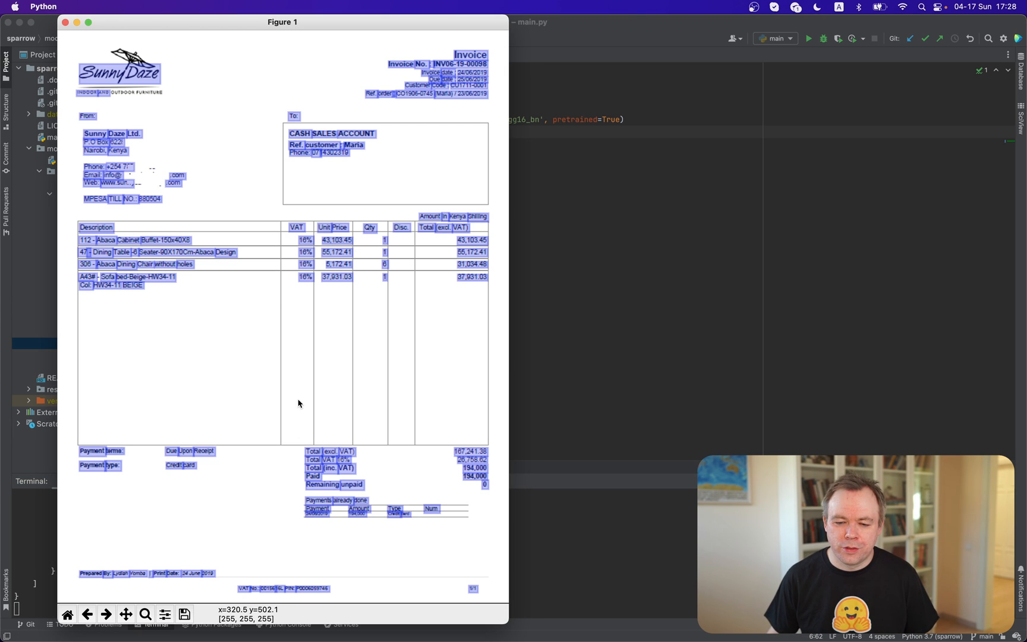
{"action": "mouse_move", "coordinate": [506, 622]}
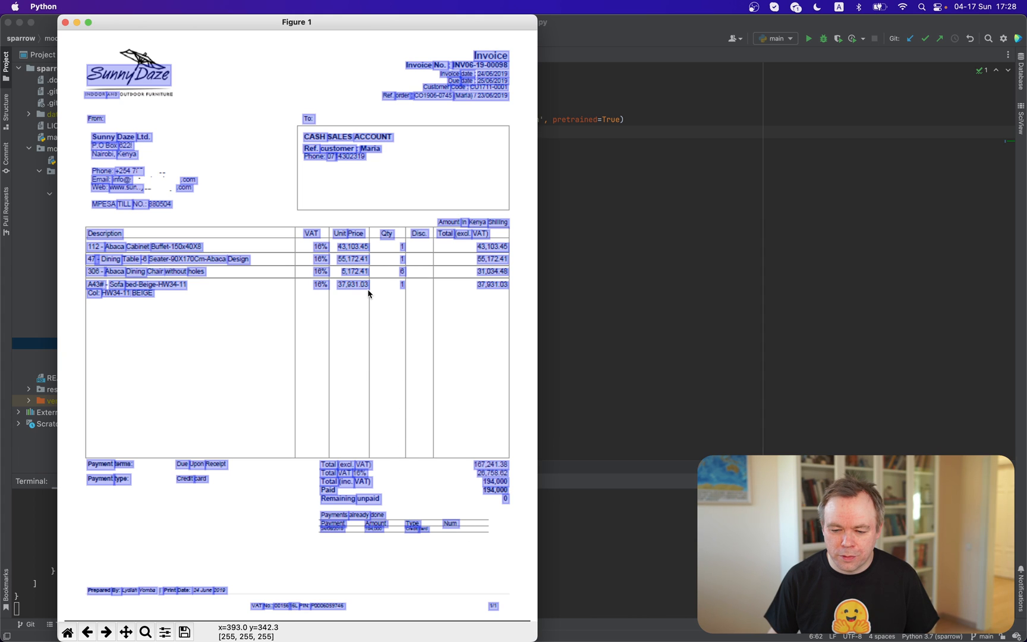
{"action": "mouse_move", "coordinate": [354, 284]}
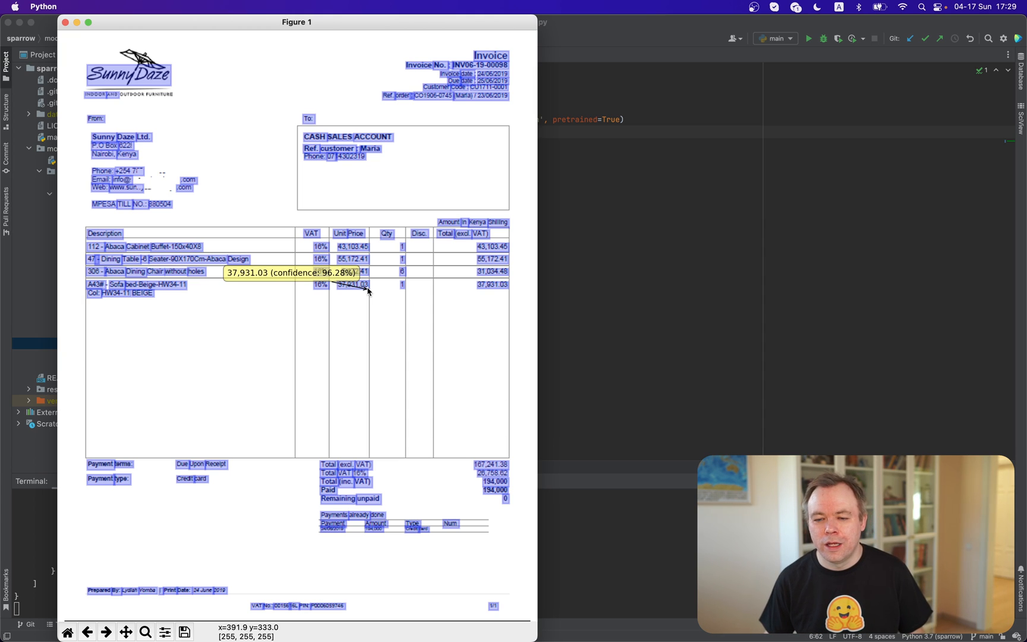
{"action": "mouse_move", "coordinate": [504, 75]}
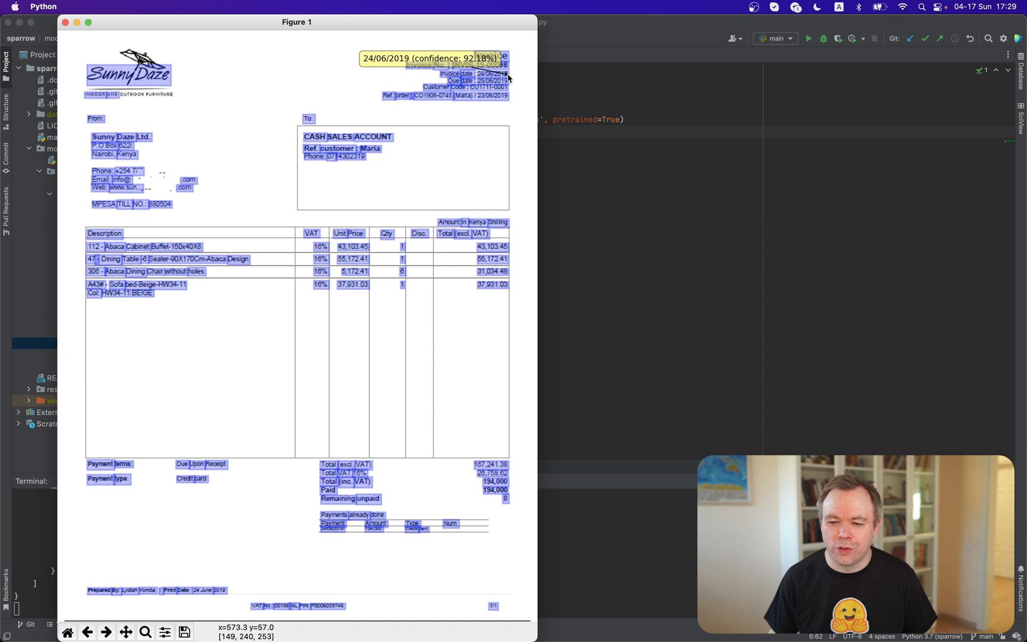
{"action": "mouse_move", "coordinate": [508, 77]}
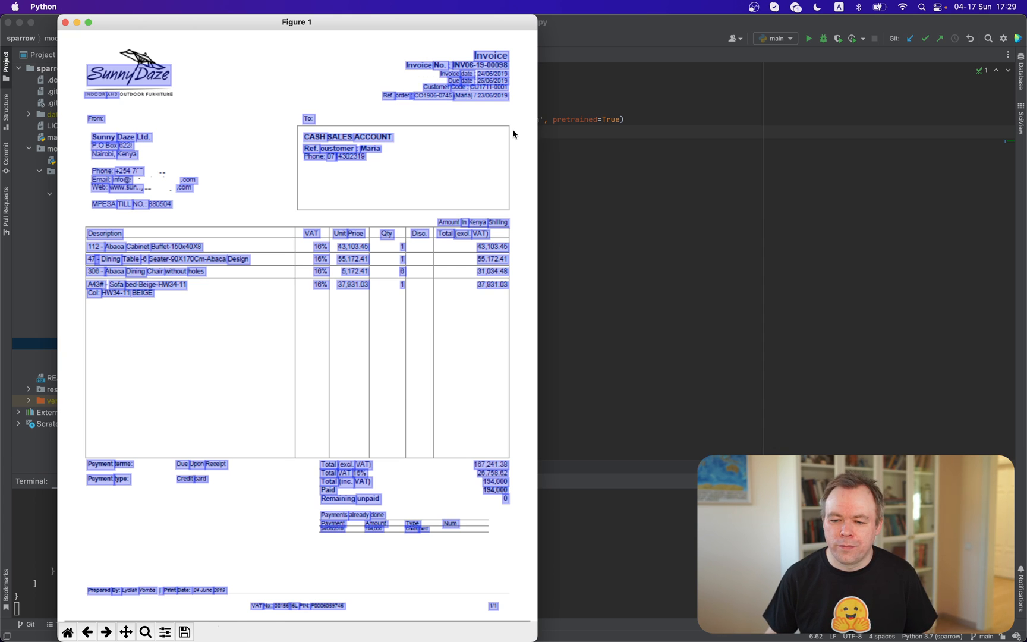
{"action": "mouse_move", "coordinate": [509, 117]}
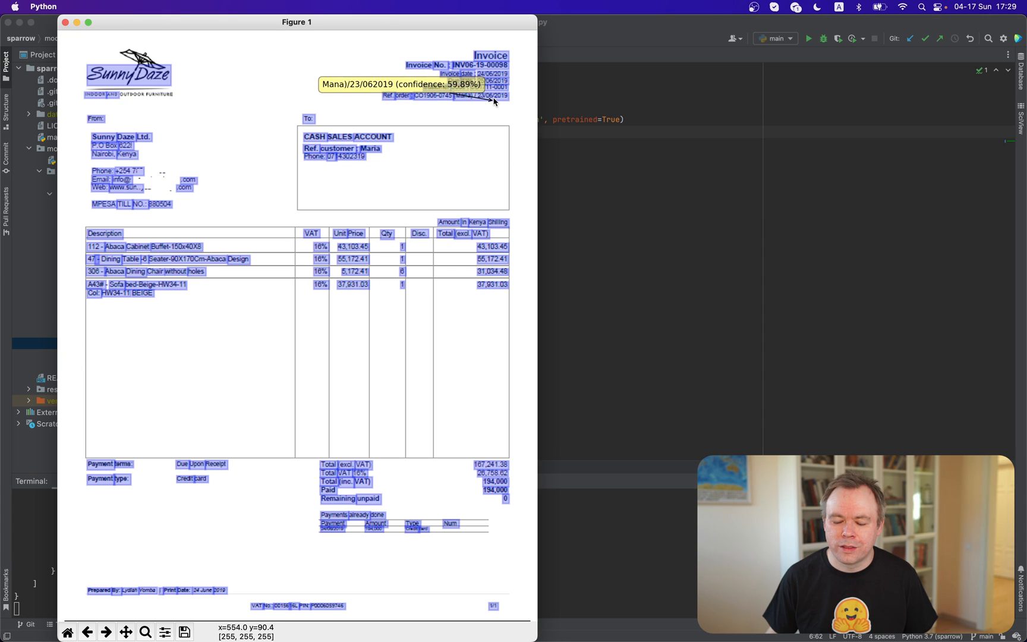
{"action": "mouse_move", "coordinate": [371, 169]}
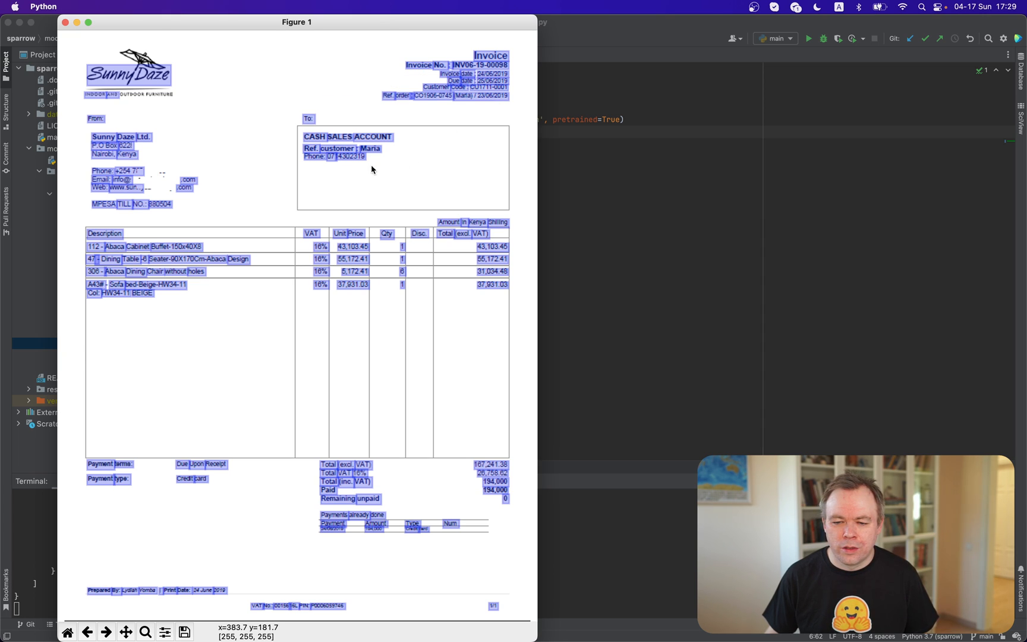
{"action": "mouse_move", "coordinate": [496, 496]}
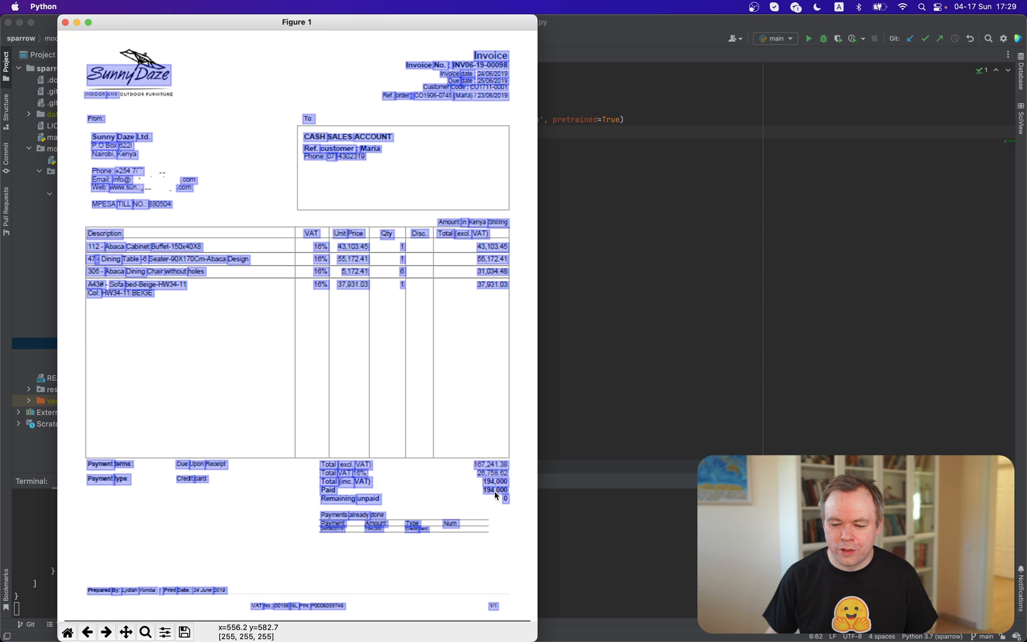
{"action": "mouse_move", "coordinate": [497, 495]}
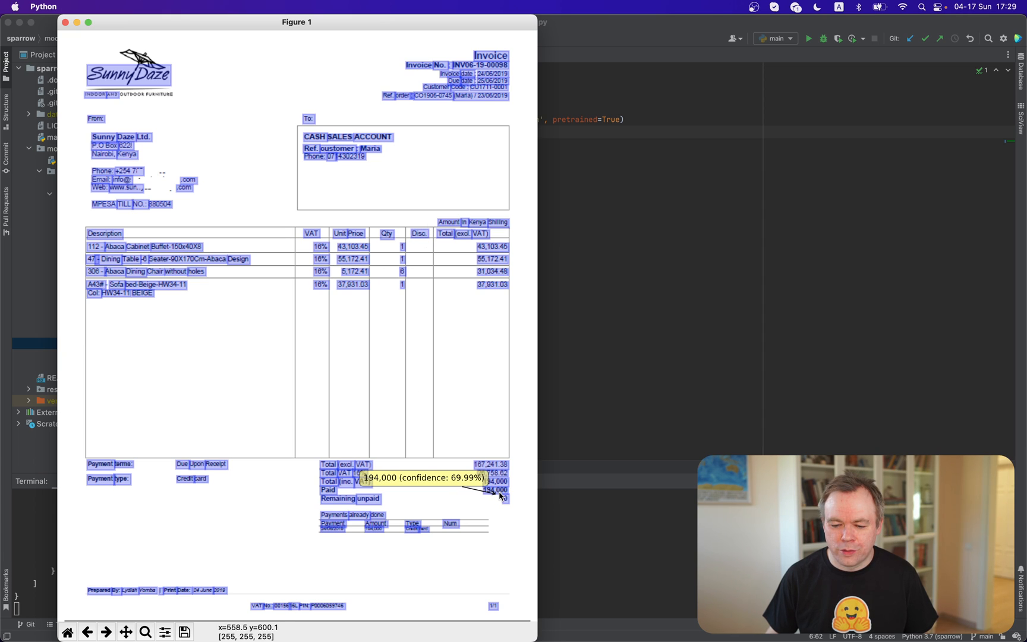
{"action": "mouse_move", "coordinate": [510, 471]}
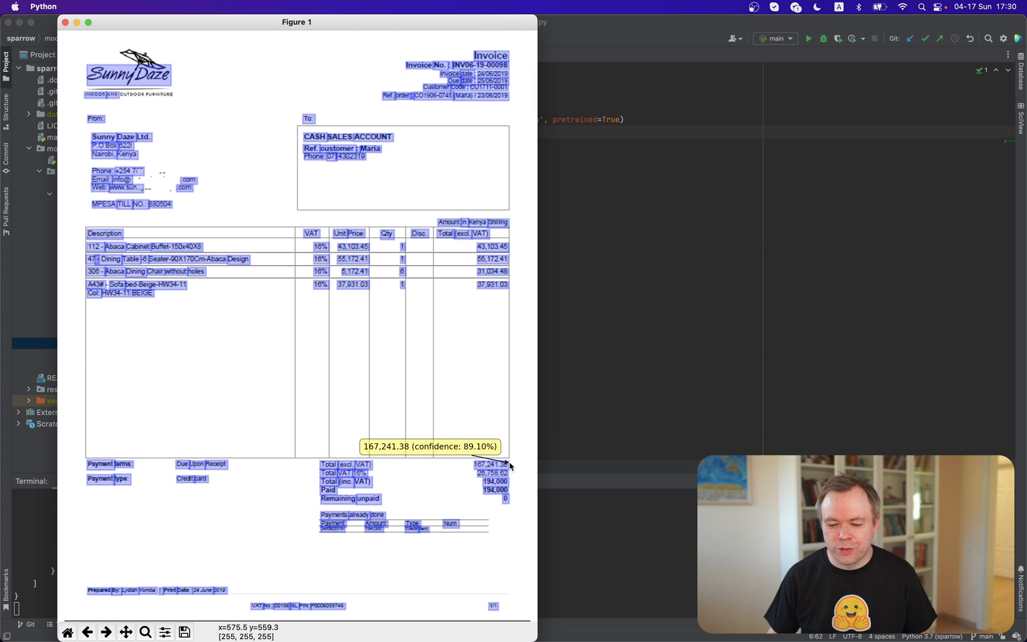
{"action": "mouse_move", "coordinate": [151, 90]}
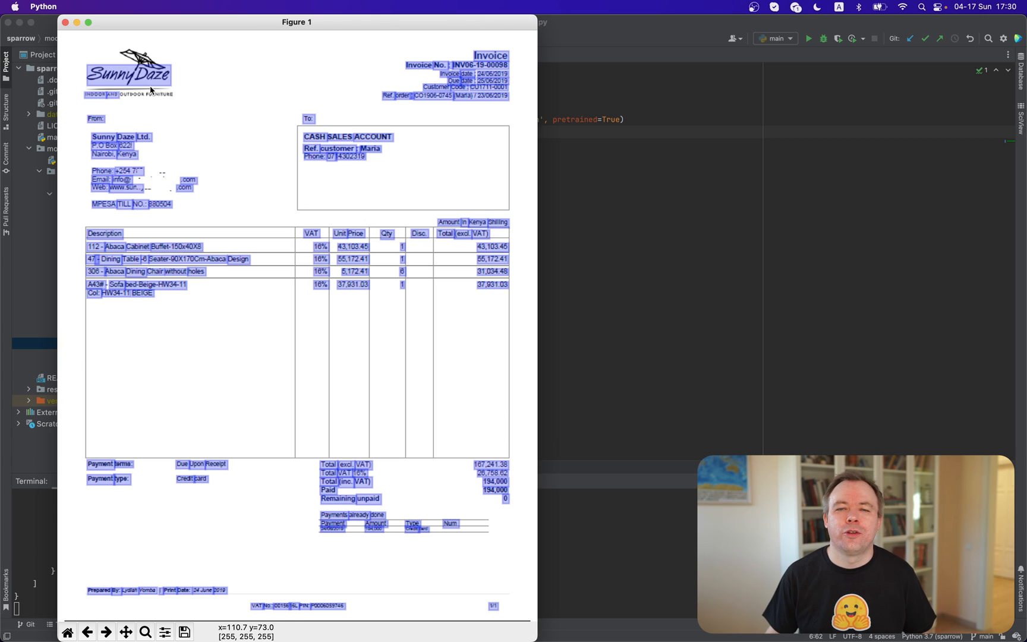
{"action": "mouse_move", "coordinate": [217, 126]}
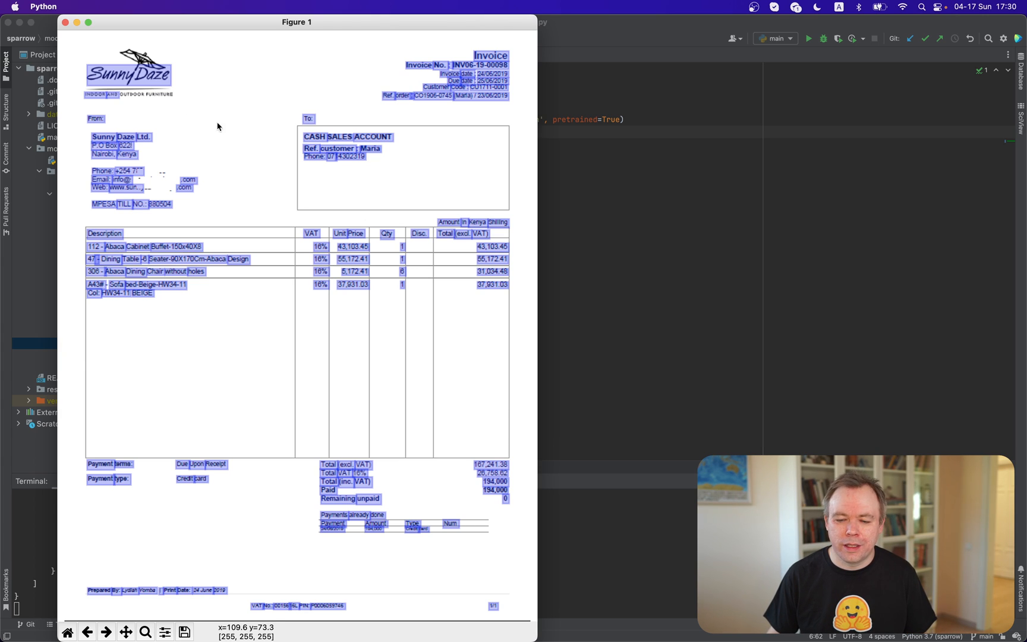
{"action": "mouse_move", "coordinate": [421, 271]}
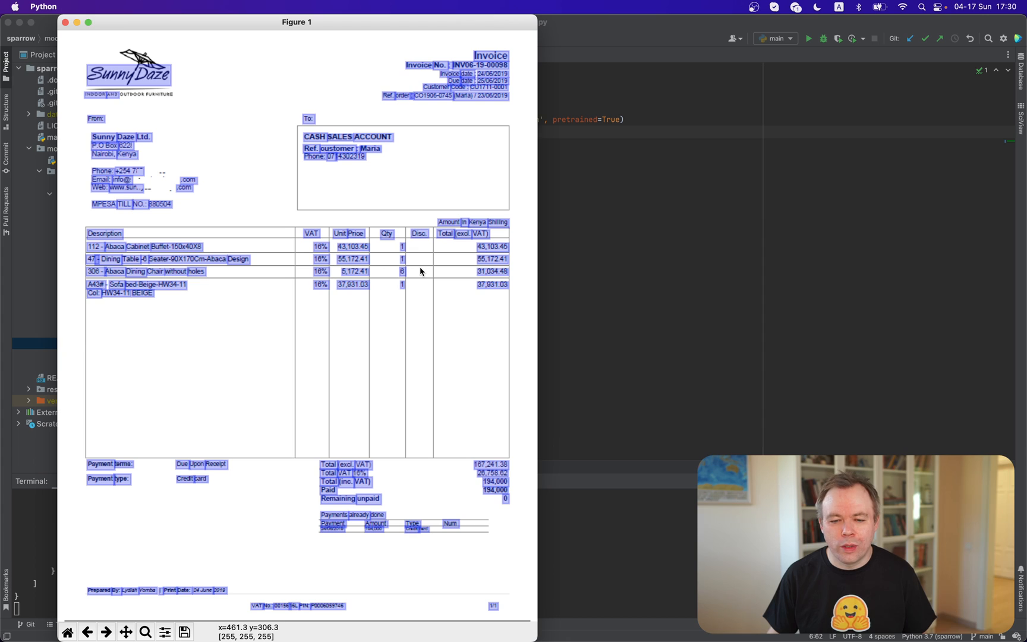
{"action": "mouse_move", "coordinate": [487, 292]}
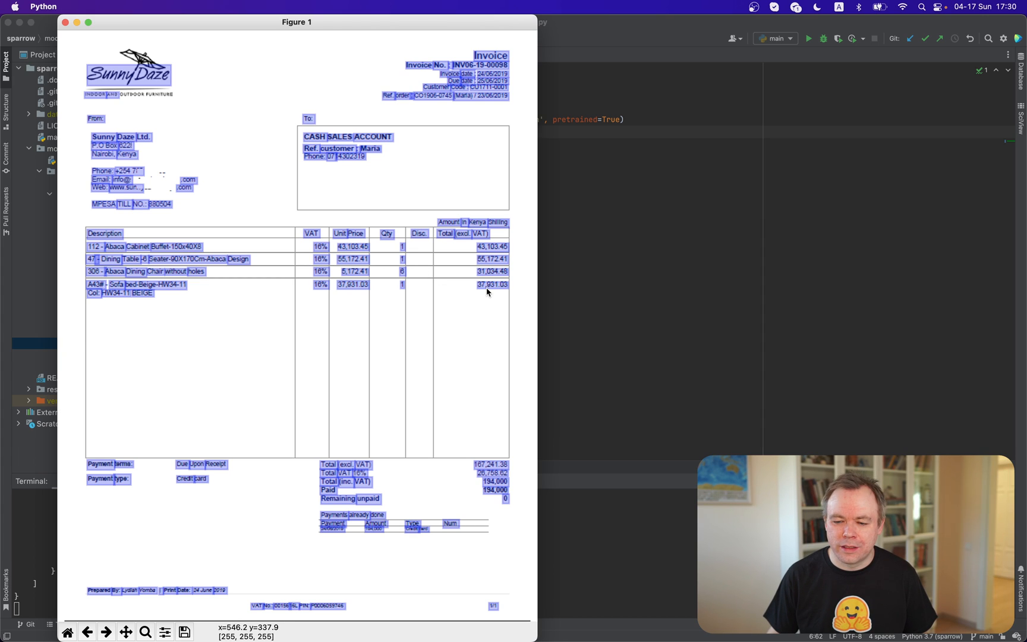
{"action": "mouse_move", "coordinate": [485, 291]}
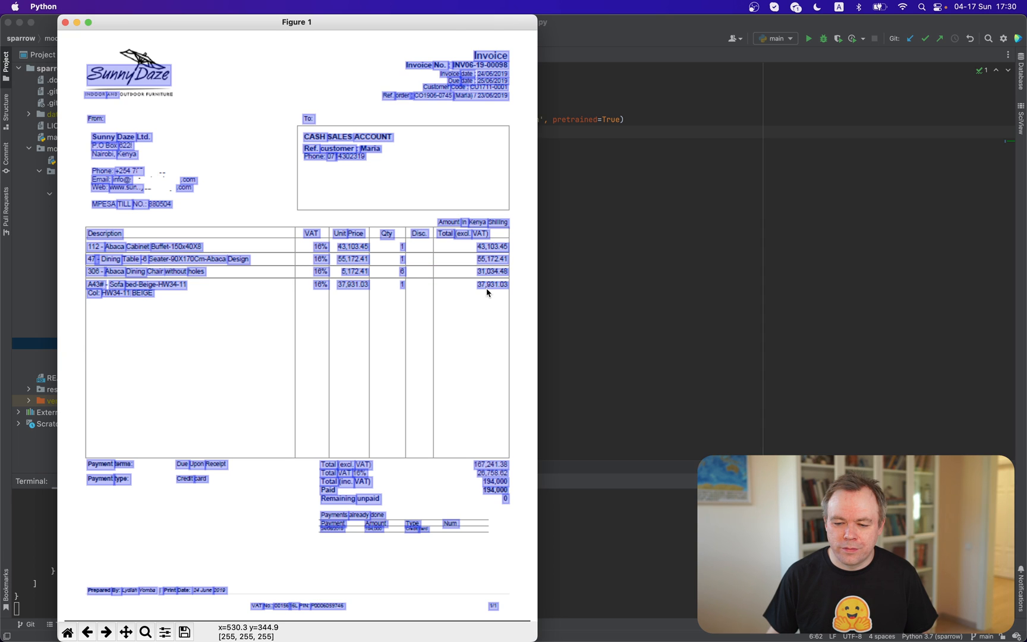
{"action": "mouse_move", "coordinate": [485, 284]}
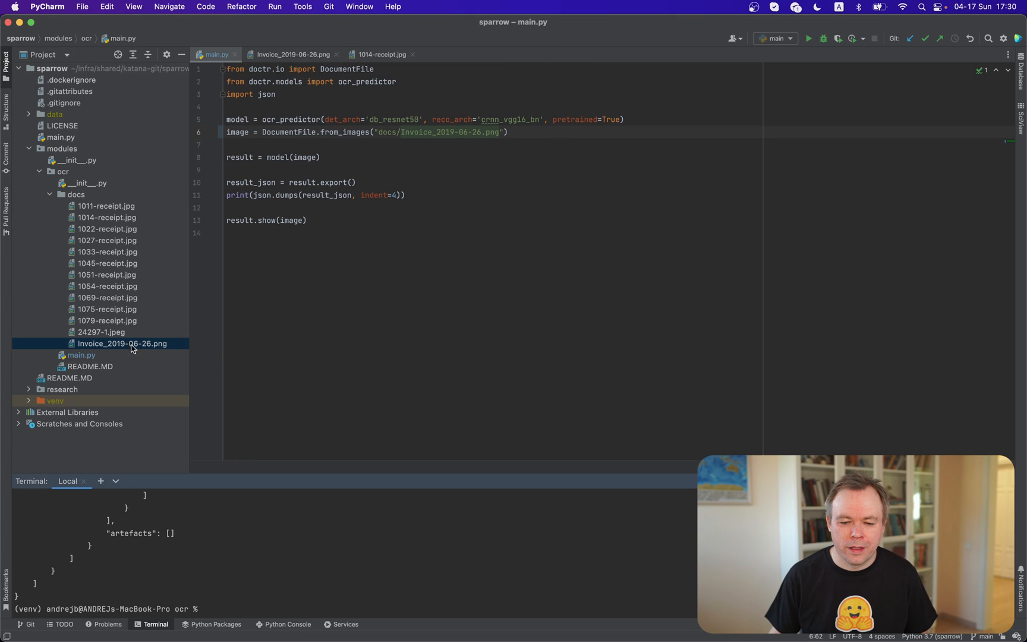
Step: Preview the German invoice image docs/24297-1.jpeg and return to main.py
{"action": "double_click", "coordinate": [107, 332]}
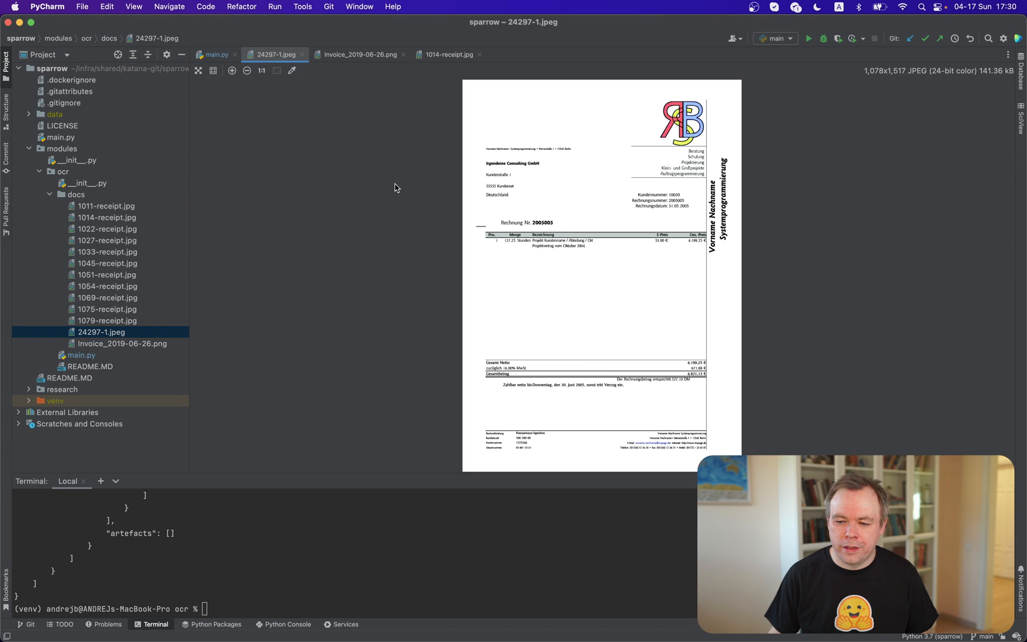
{"action": "mouse_move", "coordinate": [297, 87]}
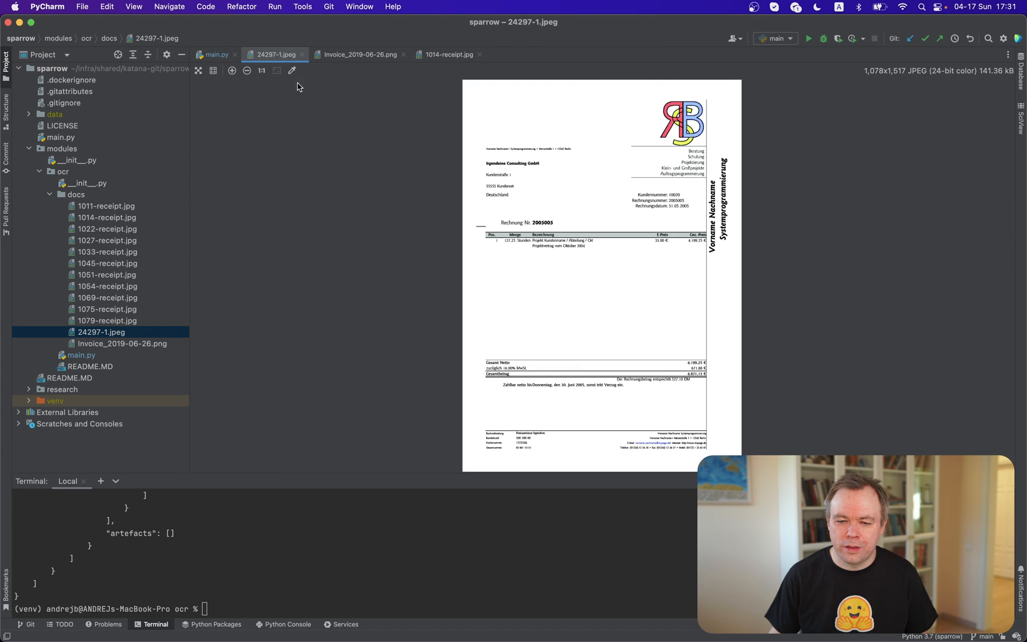
{"action": "left_click", "coordinate": [216, 55]}
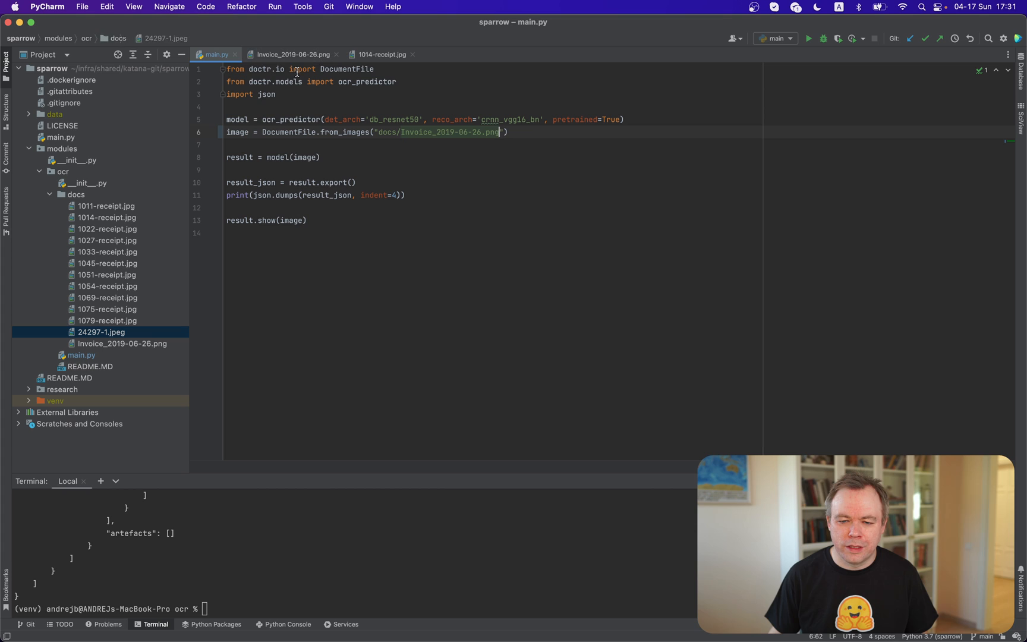
Step: Point main.py at docs/24297-1.jpeg and rerun python main.py to OCR the German invoice
{"action": "double_click", "coordinate": [422, 132]}
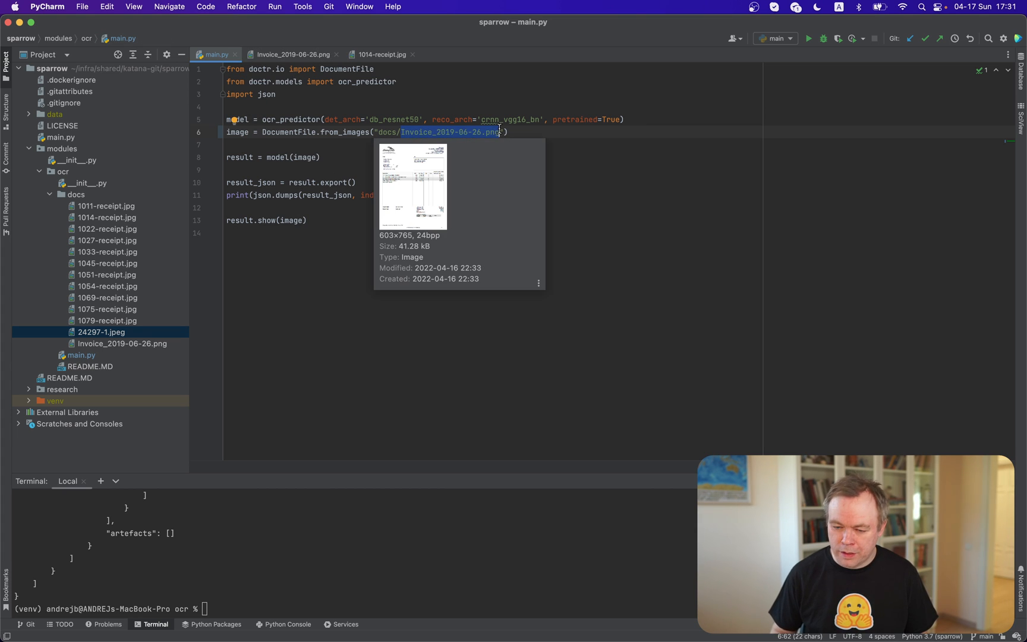
{"action": "type", "text": "24297-1.jpeg"}
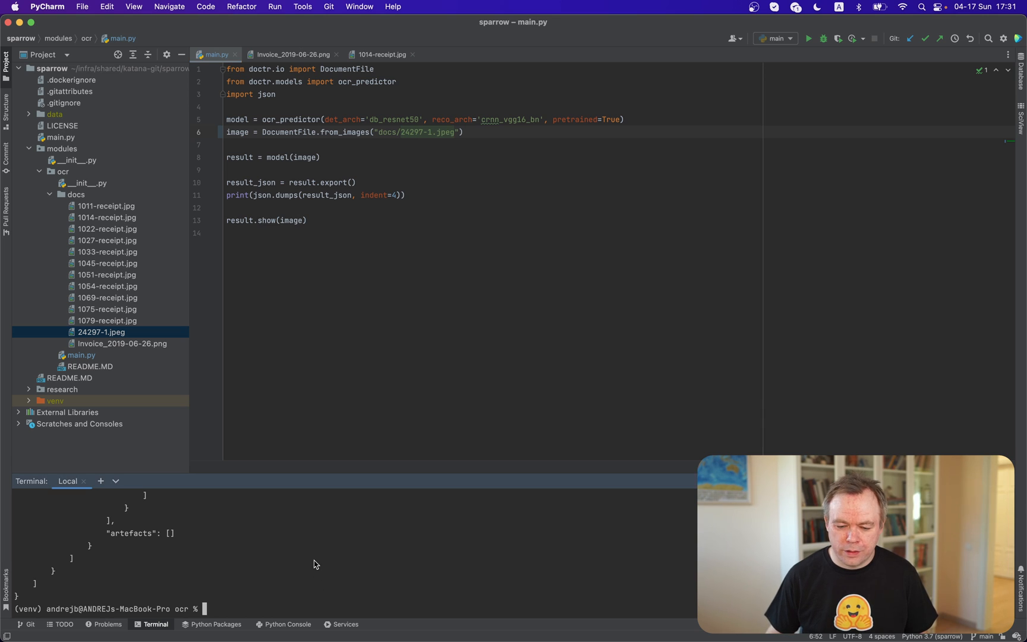
{"action": "type", "text": "python main.py"}
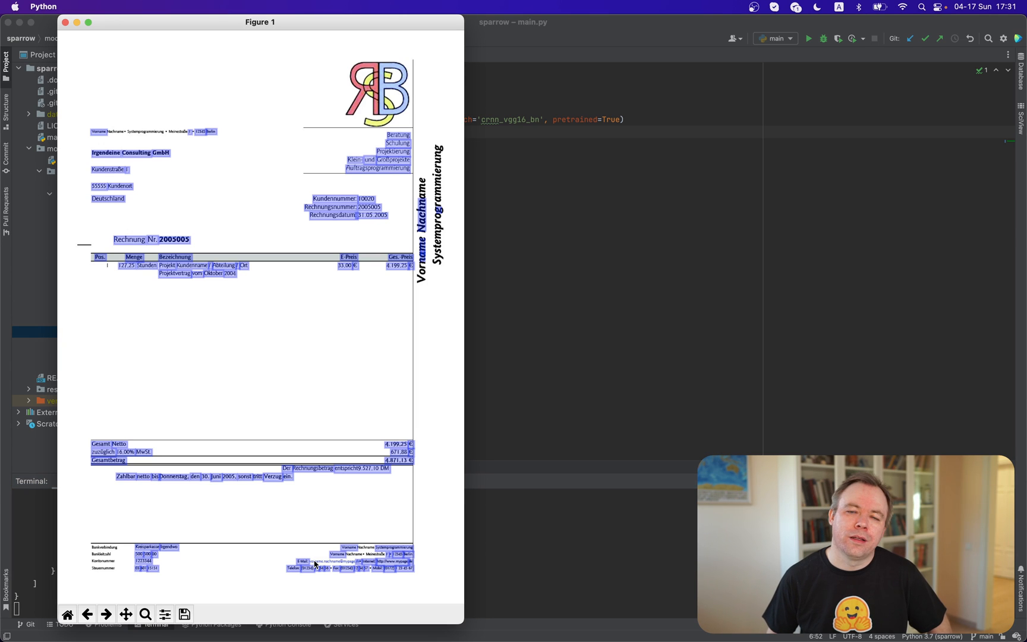
{"action": "mouse_move", "coordinate": [299, 575]}
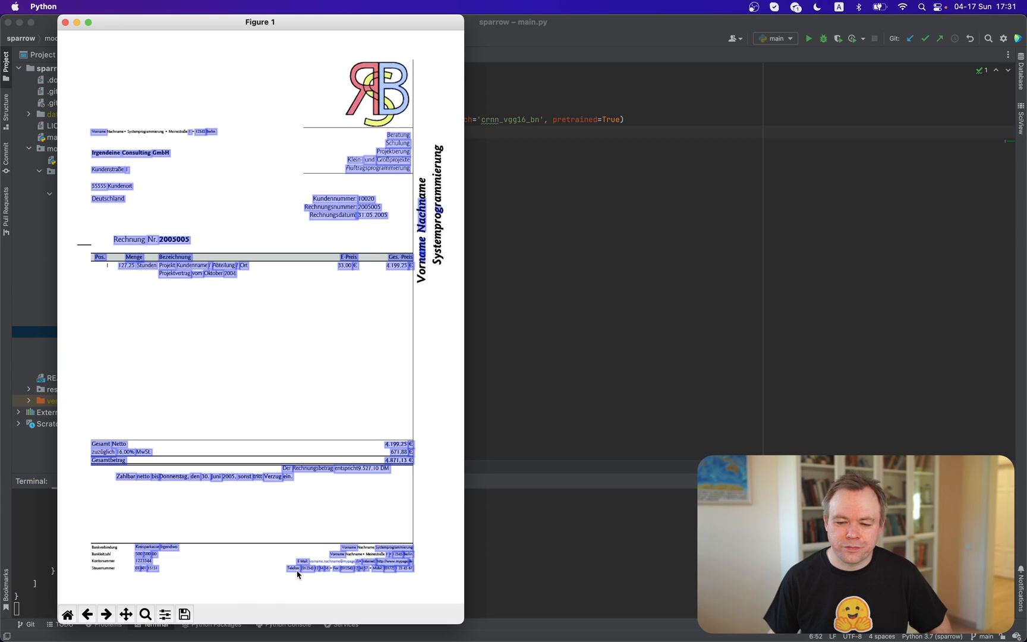
{"action": "mouse_move", "coordinate": [484, 636]}
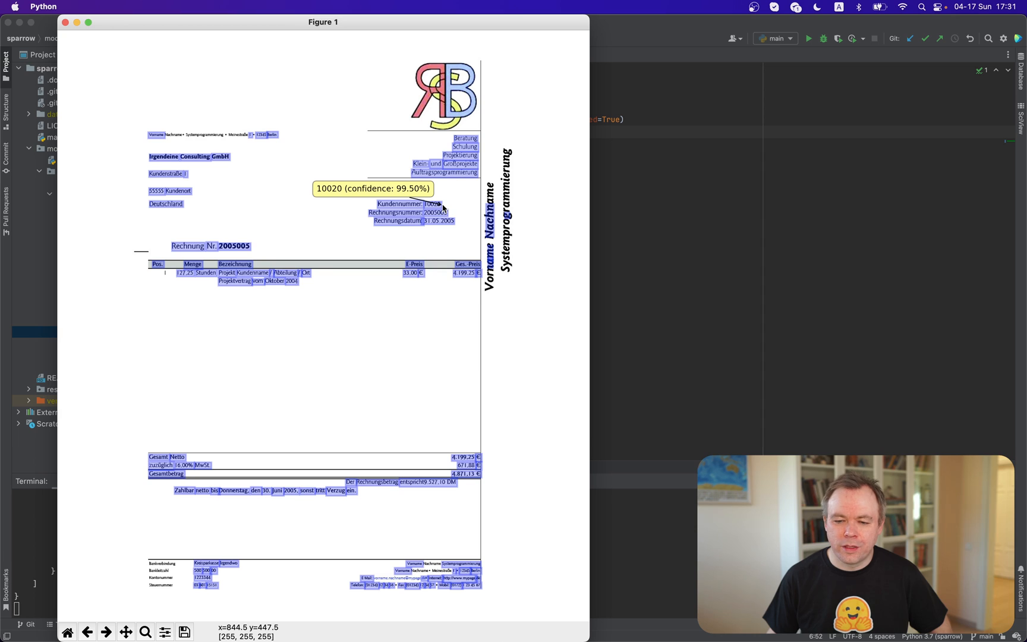
{"action": "mouse_move", "coordinate": [449, 215]}
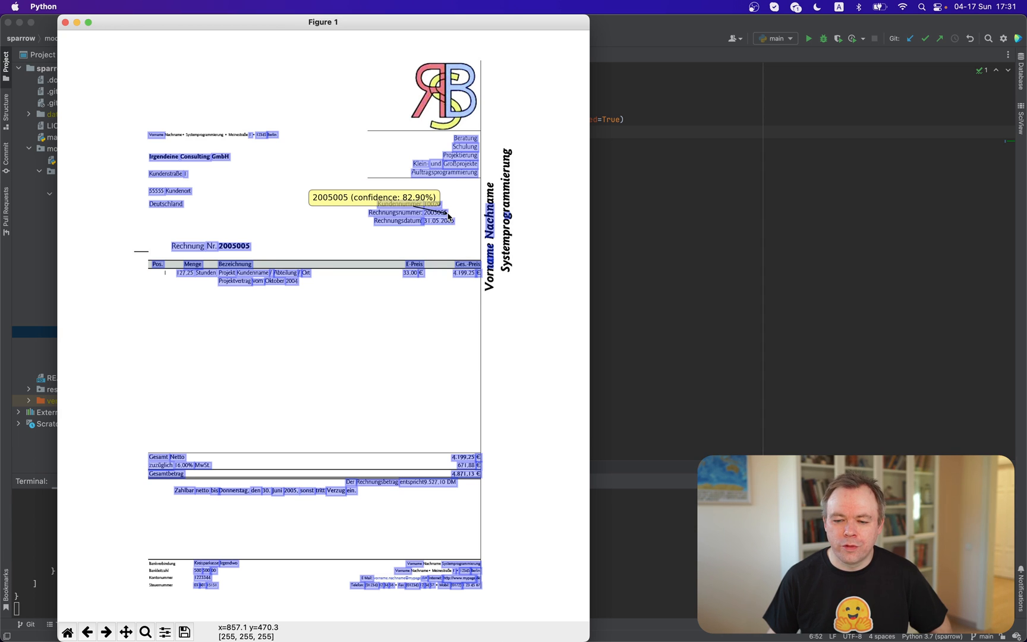
{"action": "mouse_move", "coordinate": [452, 225]}
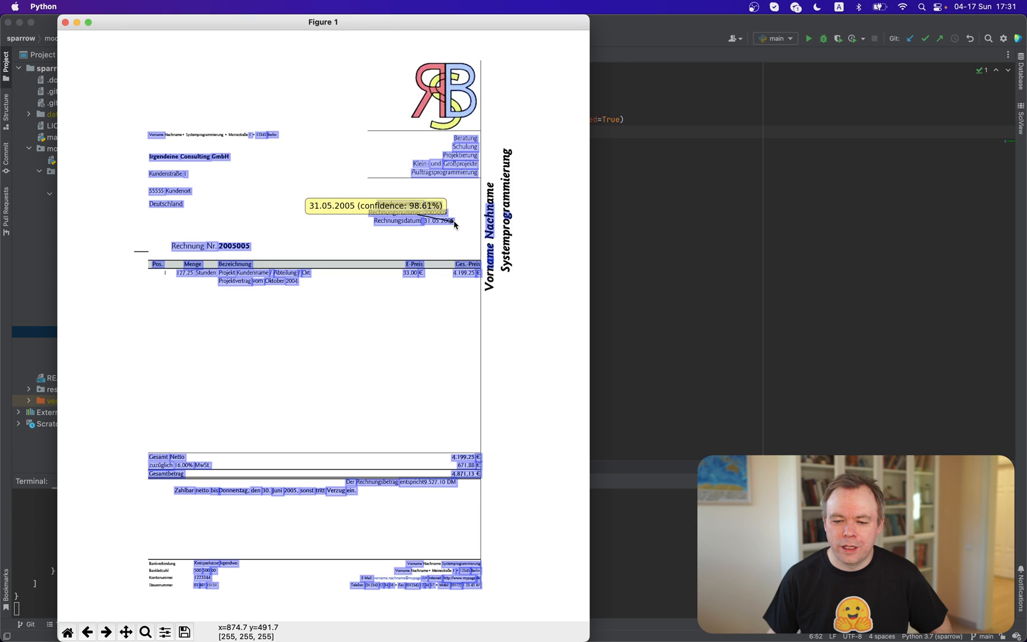
{"action": "mouse_move", "coordinate": [454, 277]}
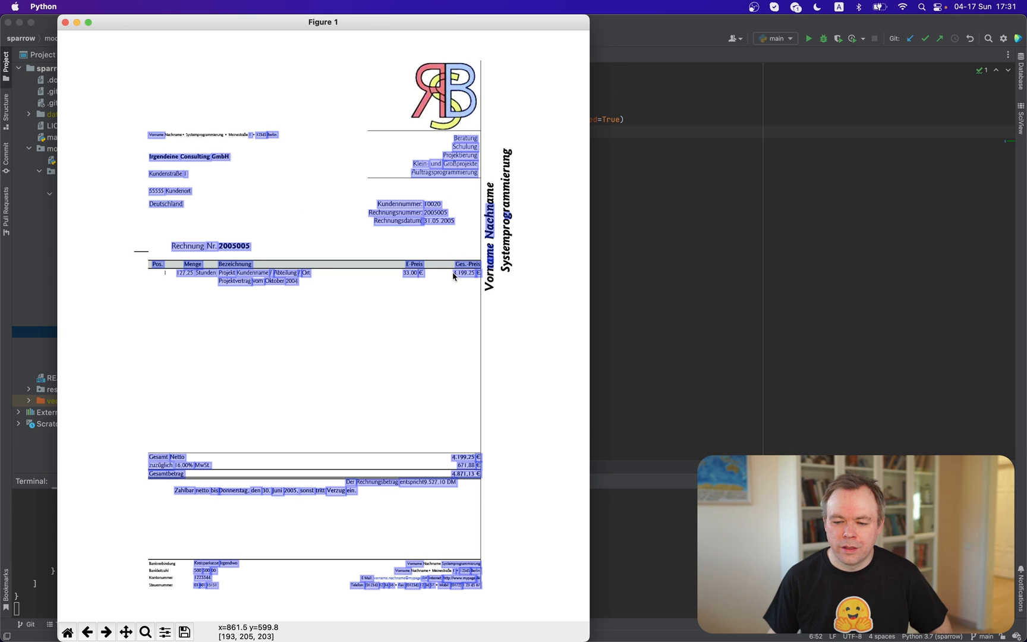
{"action": "mouse_move", "coordinate": [453, 274]}
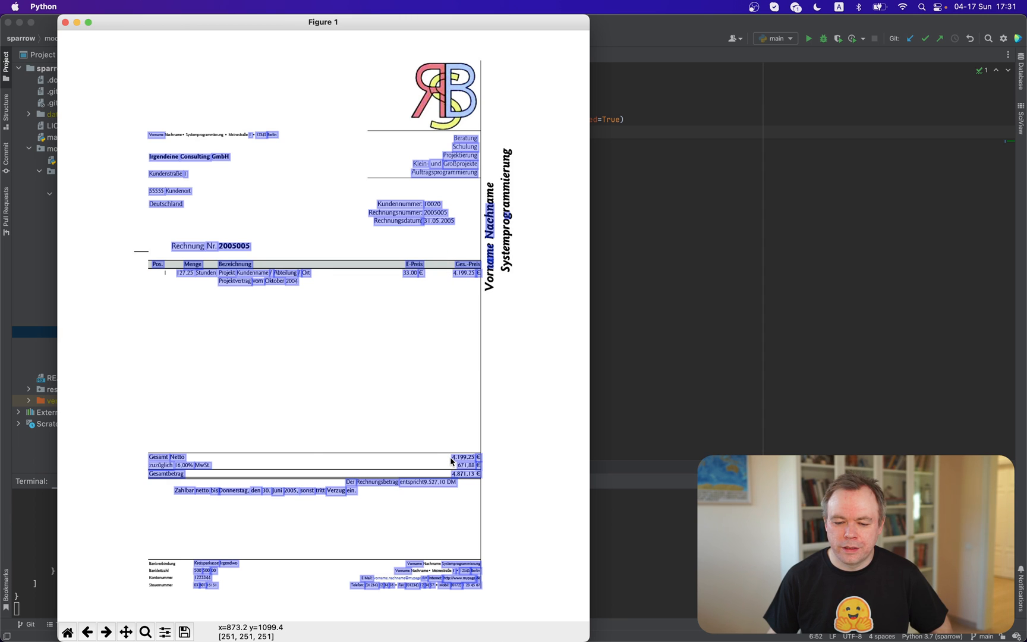
{"action": "mouse_move", "coordinate": [451, 460]}
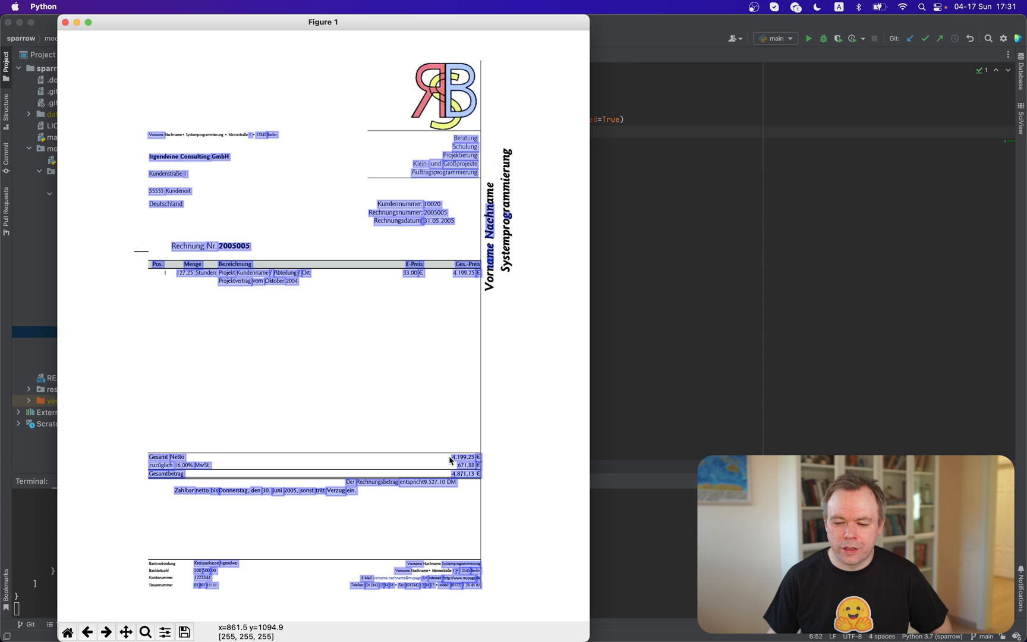
{"action": "mouse_move", "coordinate": [455, 469]}
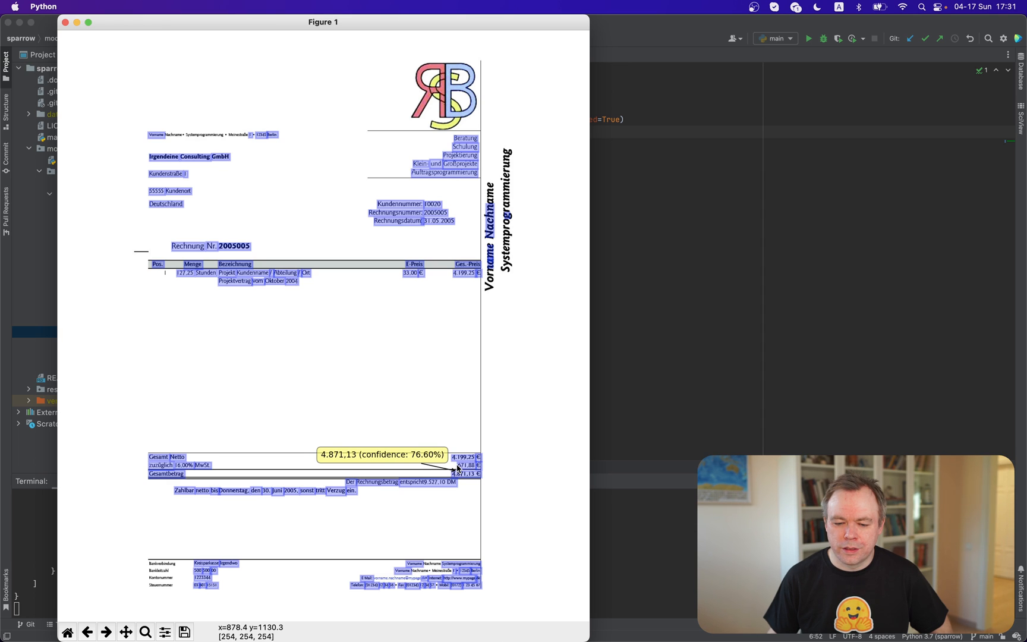
{"action": "mouse_move", "coordinate": [466, 465]}
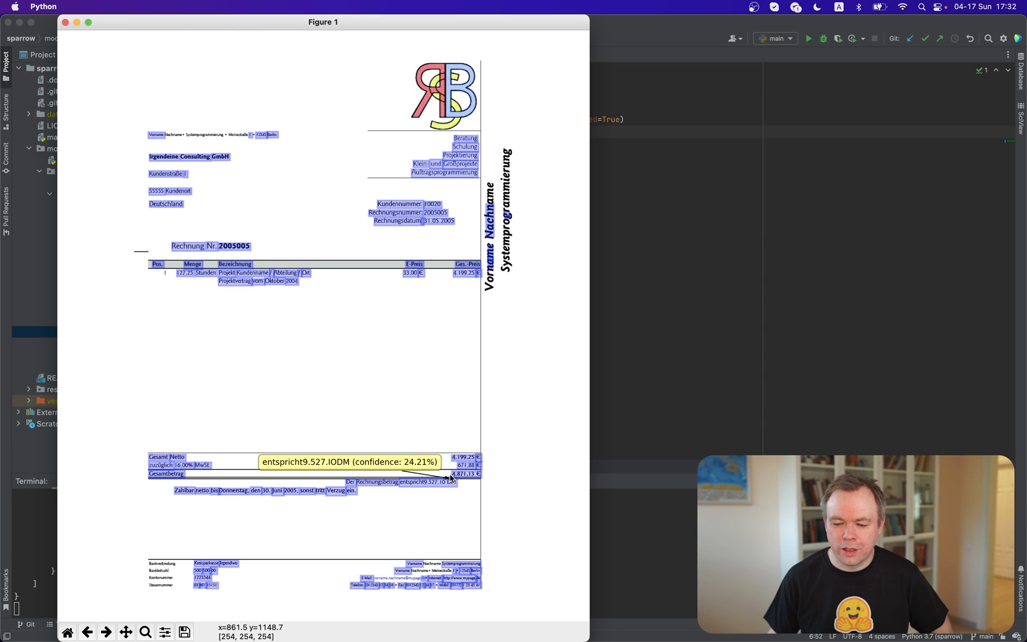
{"action": "mouse_move", "coordinate": [452, 473]}
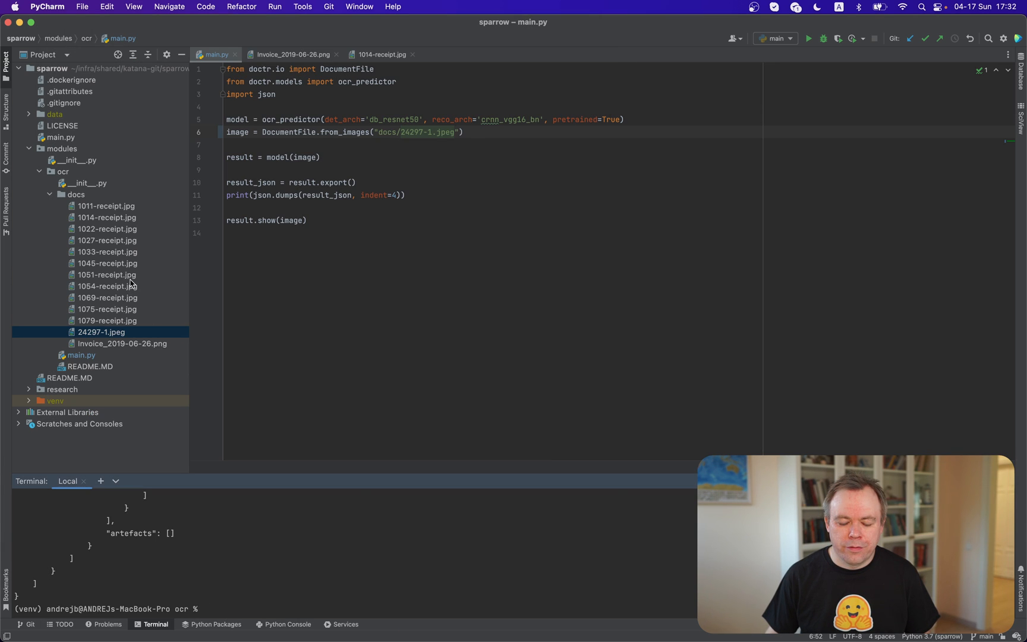
Step: Preview the 1045, 1027 and 1022 receipt images from the docs folder
{"action": "double_click", "coordinate": [107, 263]}
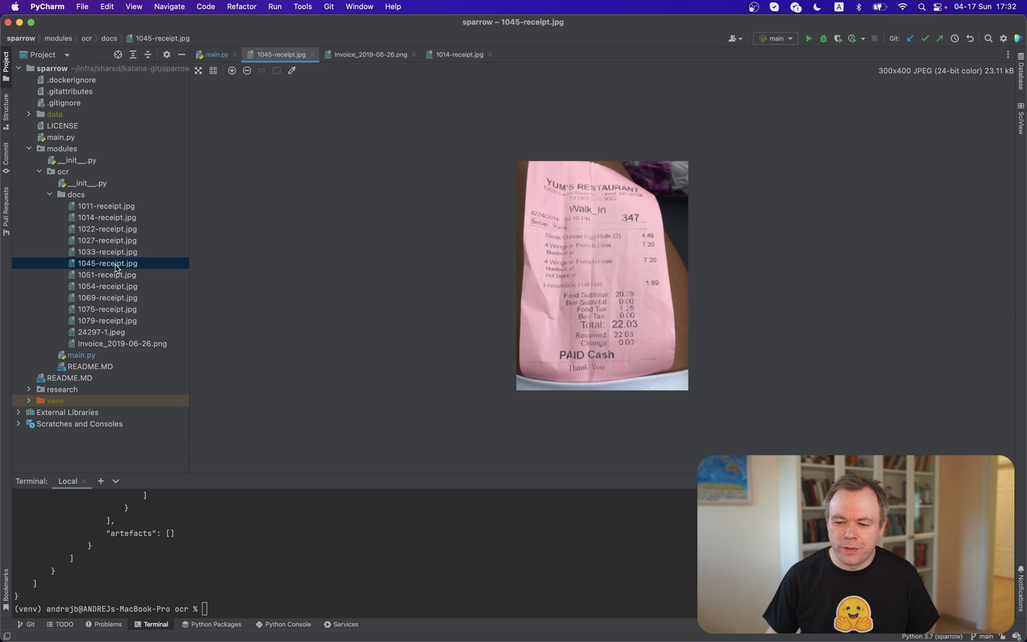
{"action": "left_click", "coordinate": [217, 54]}
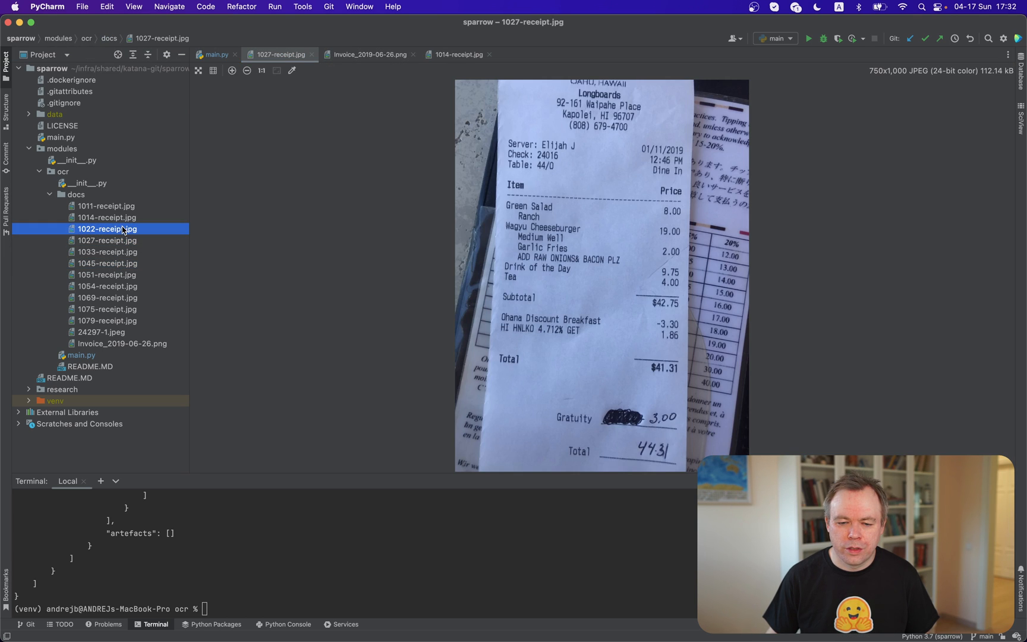
{"action": "left_click", "coordinate": [107, 228]}
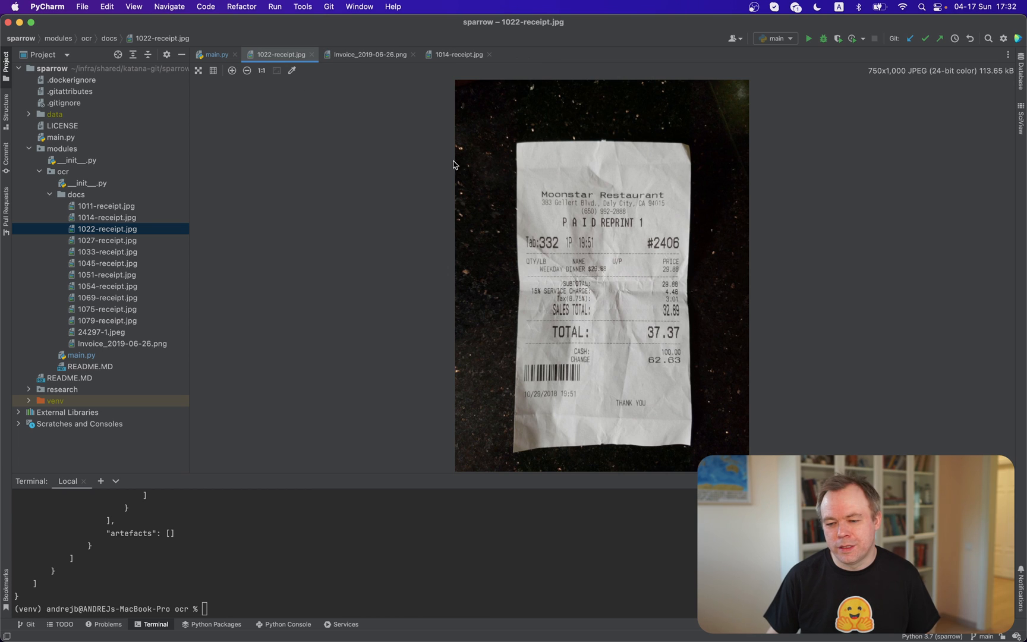
{"action": "mouse_move", "coordinate": [565, 339]}
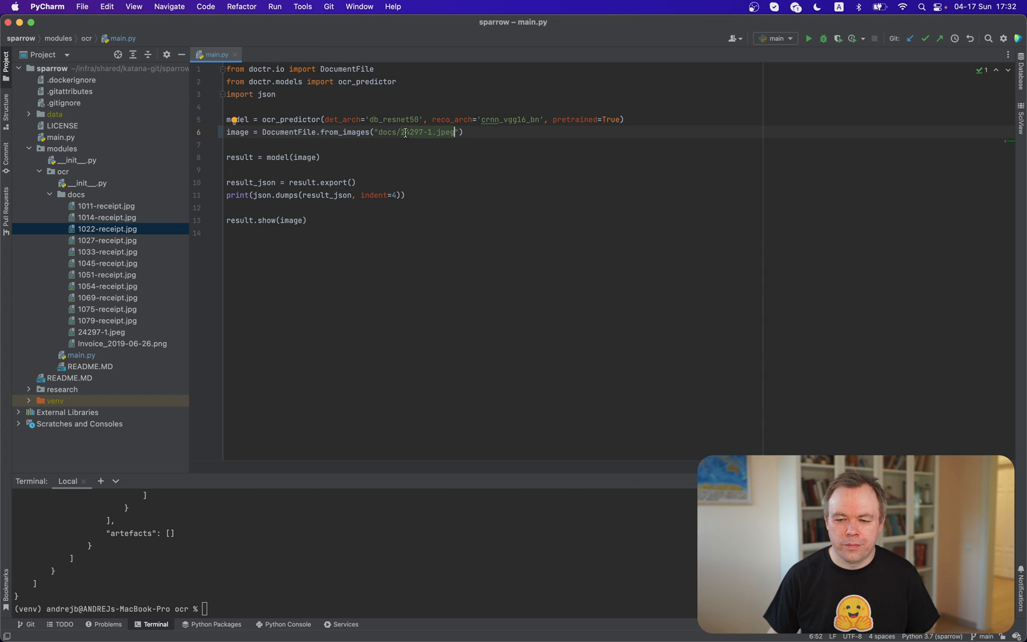
Step: Point main.py at docs/1022-receipt.jpg and rerun python main.py to OCR the Moonstar receipt
{"action": "double_click", "coordinate": [426, 132]}
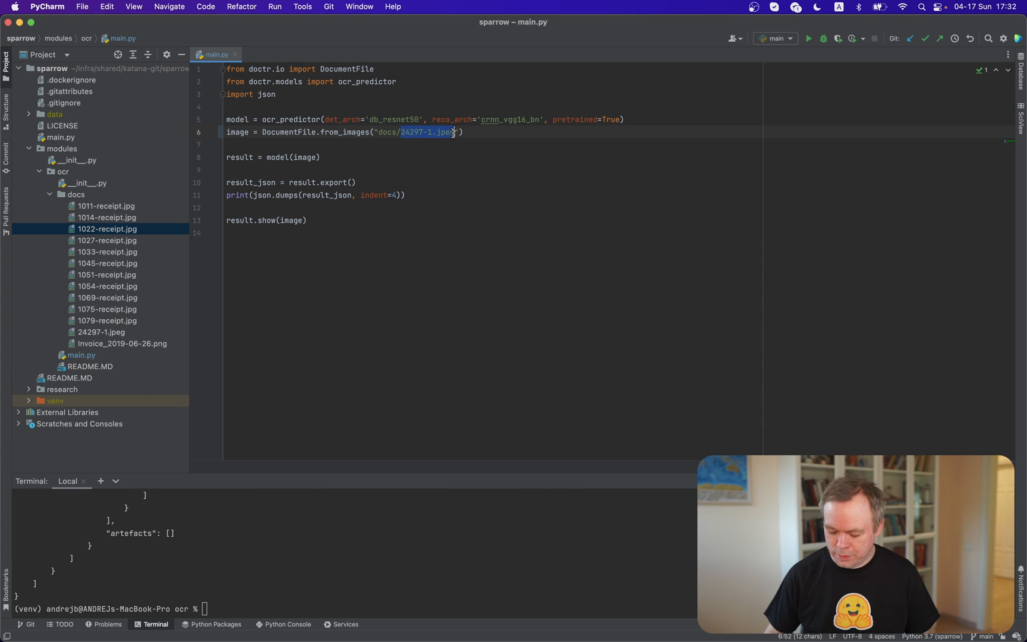
{"action": "type", "text": "1033"}
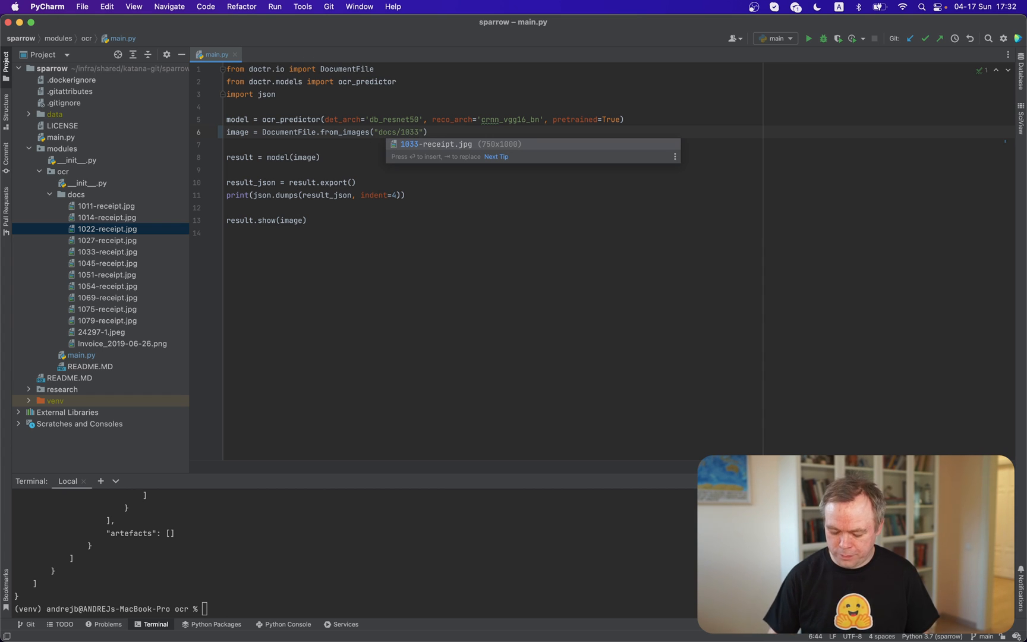
{"action": "key", "text": "Backspace"}
{"action": "type", "text": "22-receipt.jpg"}
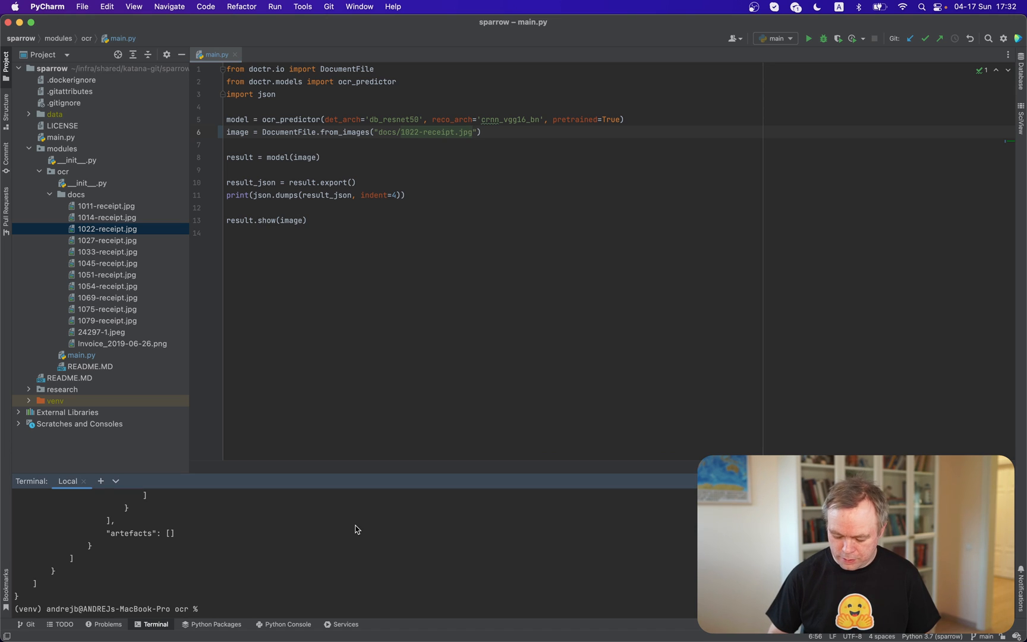
{"action": "type", "text": "python main.py"}
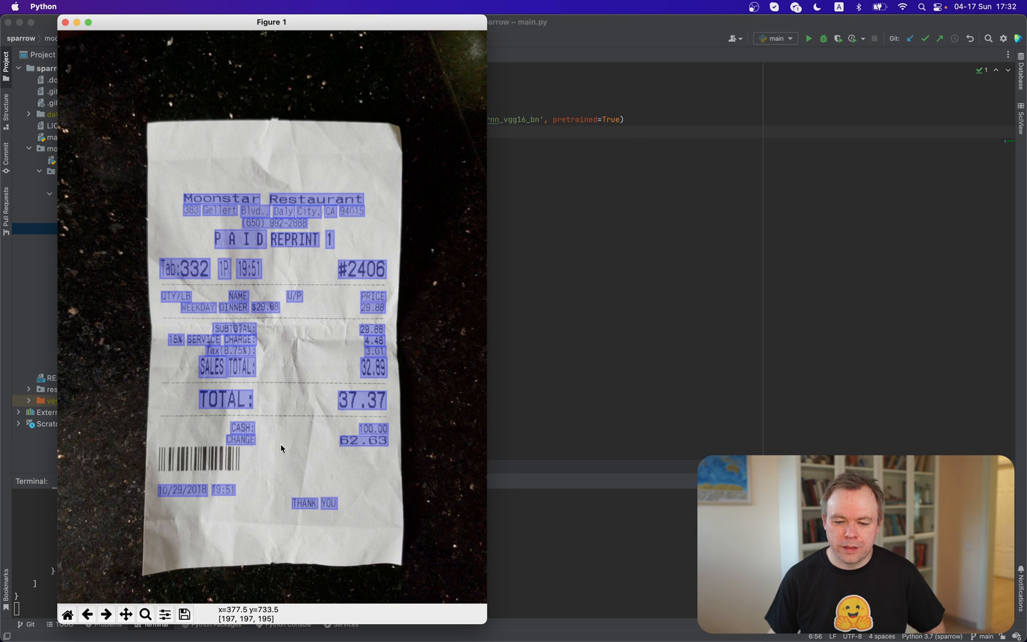
{"action": "mouse_move", "coordinate": [269, 382]}
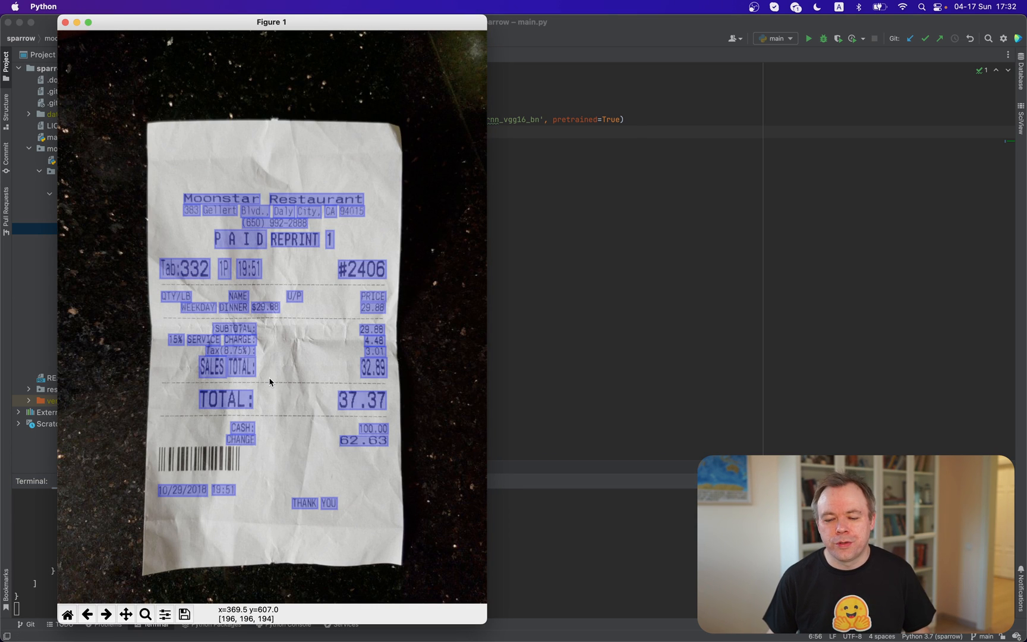
{"action": "mouse_move", "coordinate": [357, 368]}
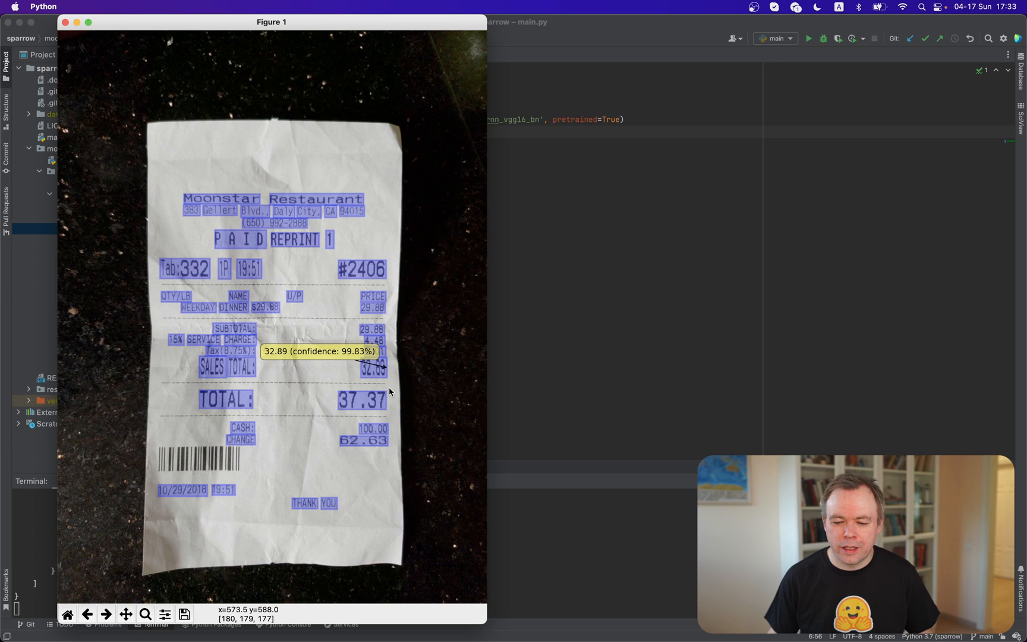
{"action": "mouse_move", "coordinate": [386, 397]}
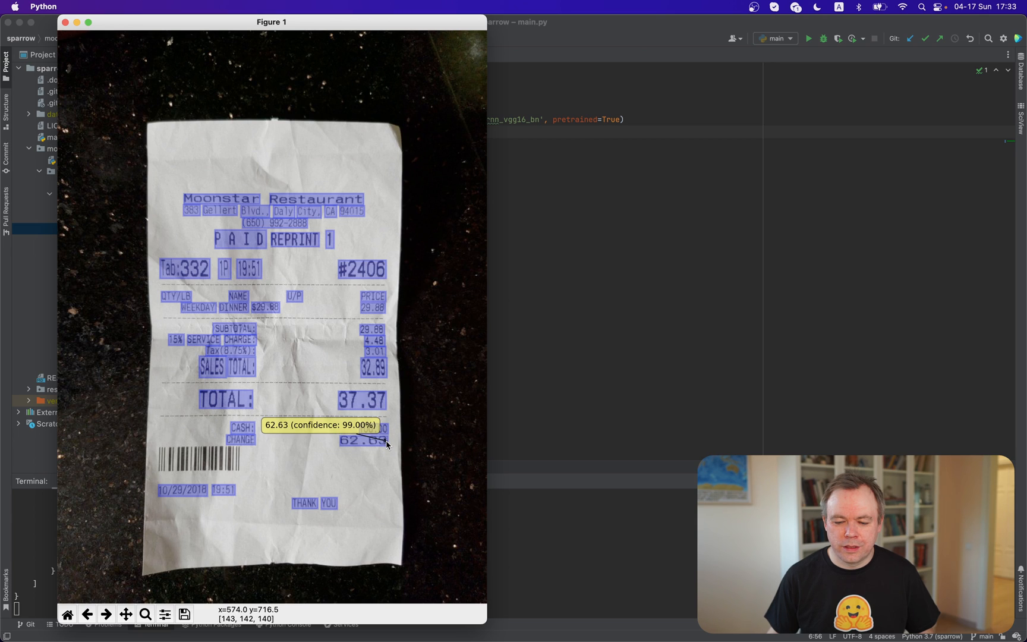
{"action": "mouse_move", "coordinate": [396, 316]}
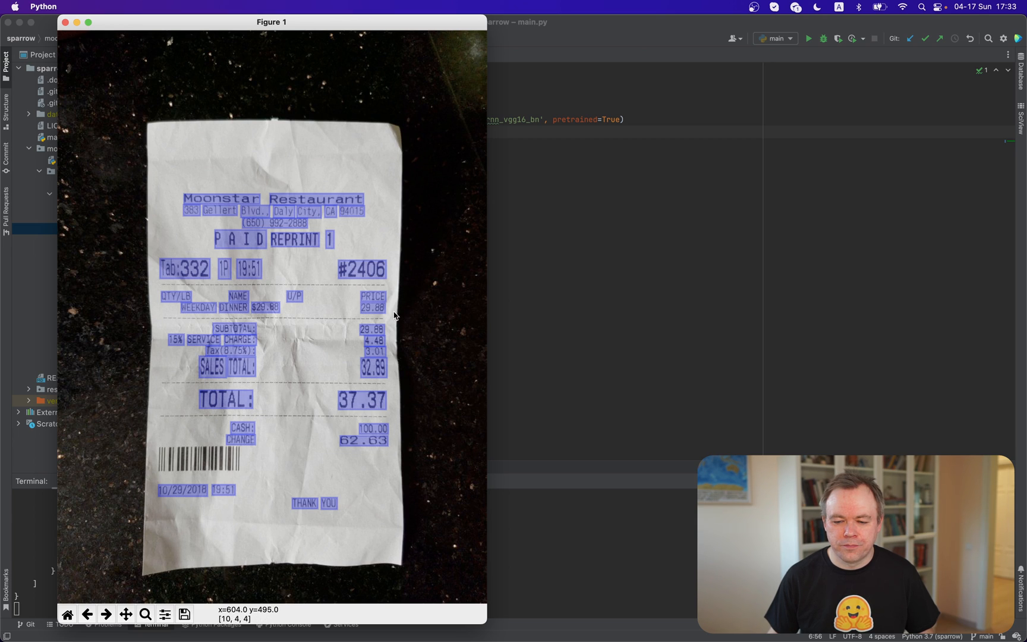
{"action": "mouse_move", "coordinate": [377, 308]}
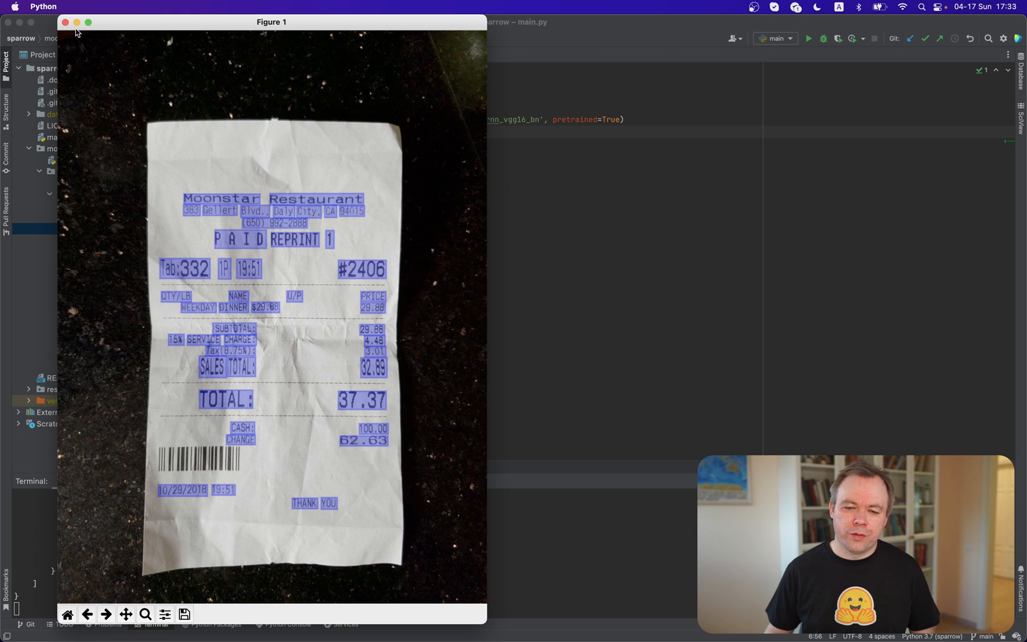
Step: Review word confidences like 32.89 at 99.83% on the Moonstar receipt figure, then close it
{"action": "left_click", "coordinate": [65, 21]}
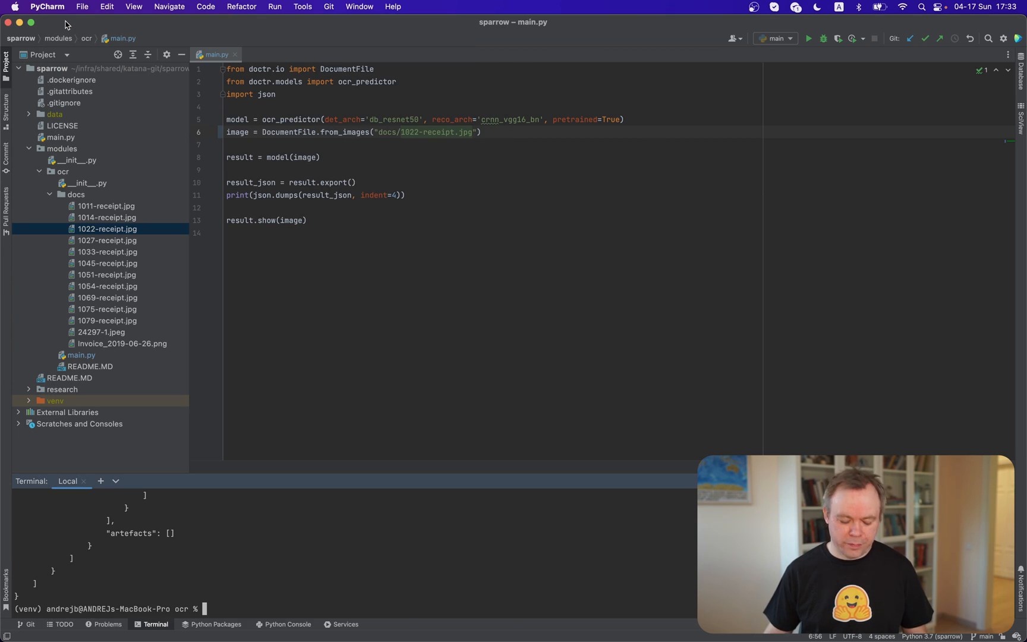